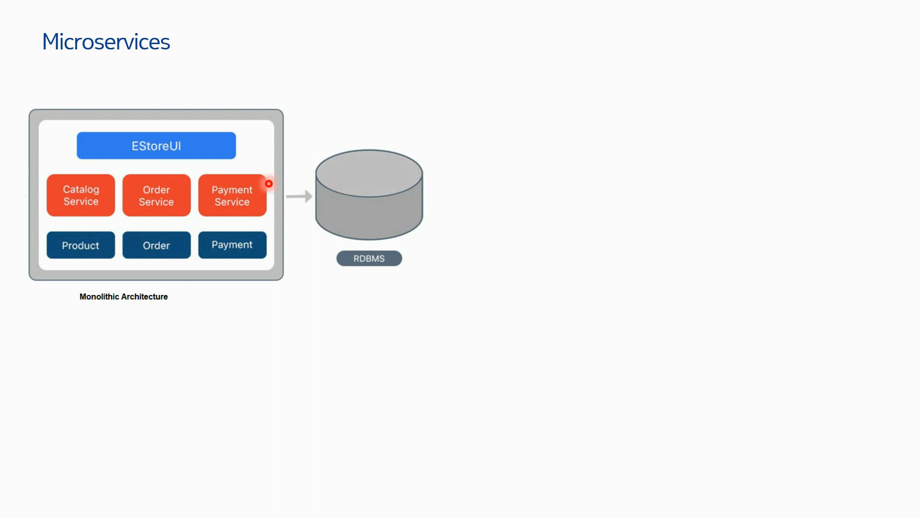
{"action": "mouse_move", "coordinate": [92, 139]}
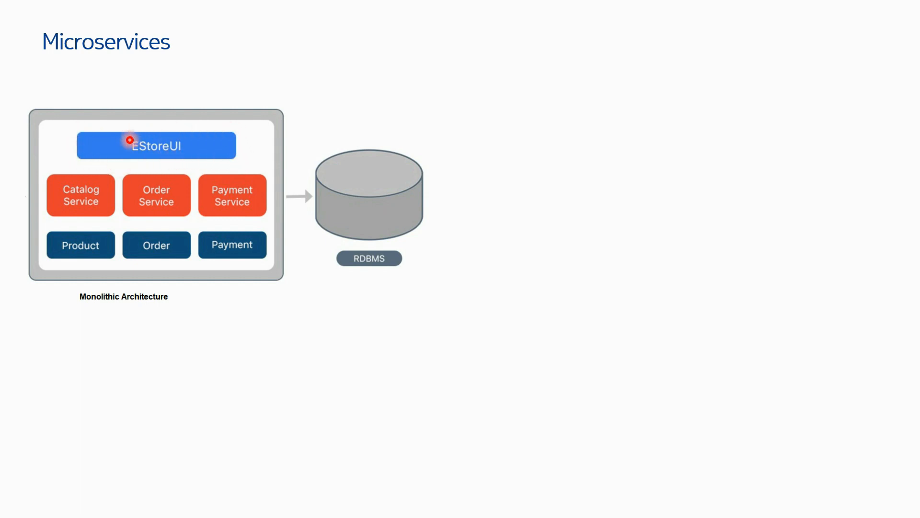
{"action": "mouse_move", "coordinate": [234, 162]}
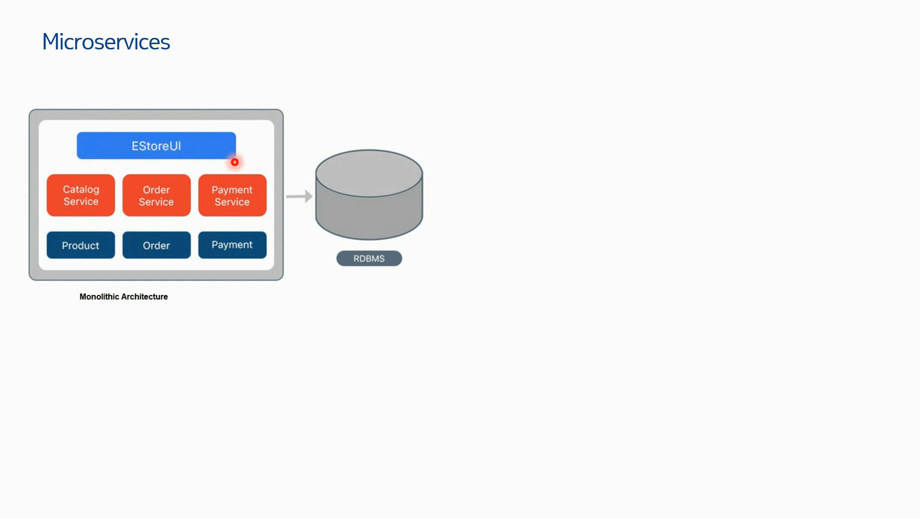
{"action": "mouse_move", "coordinate": [201, 63]}
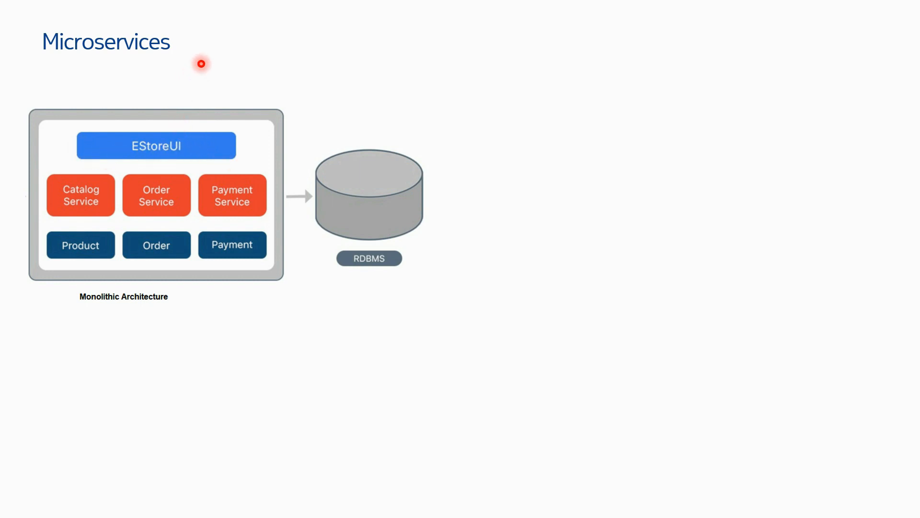
{"action": "mouse_move", "coordinate": [142, 146]}
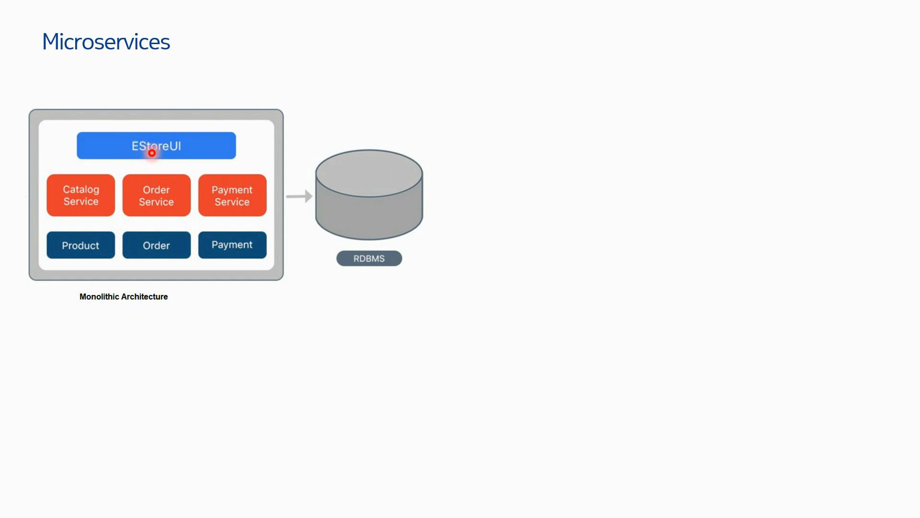
{"action": "mouse_move", "coordinate": [88, 209]}
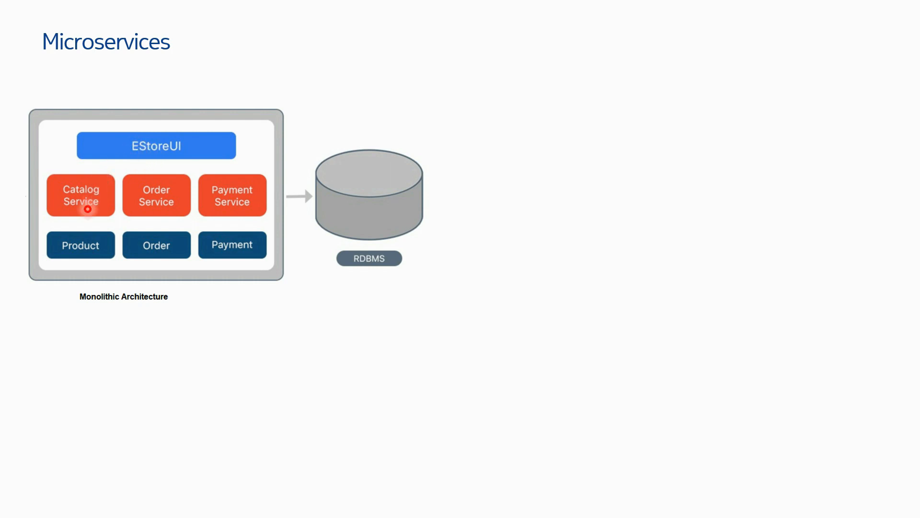
{"action": "mouse_move", "coordinate": [225, 144]}
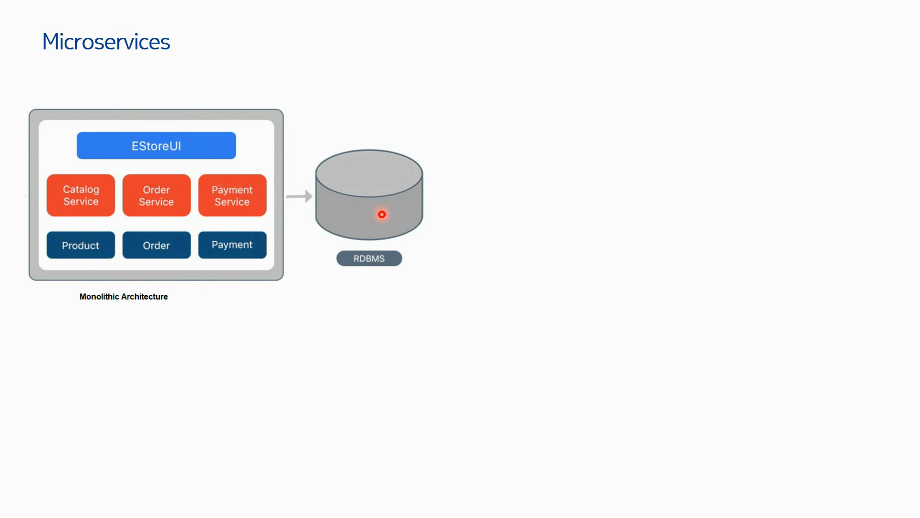
{"action": "mouse_move", "coordinate": [130, 199]}
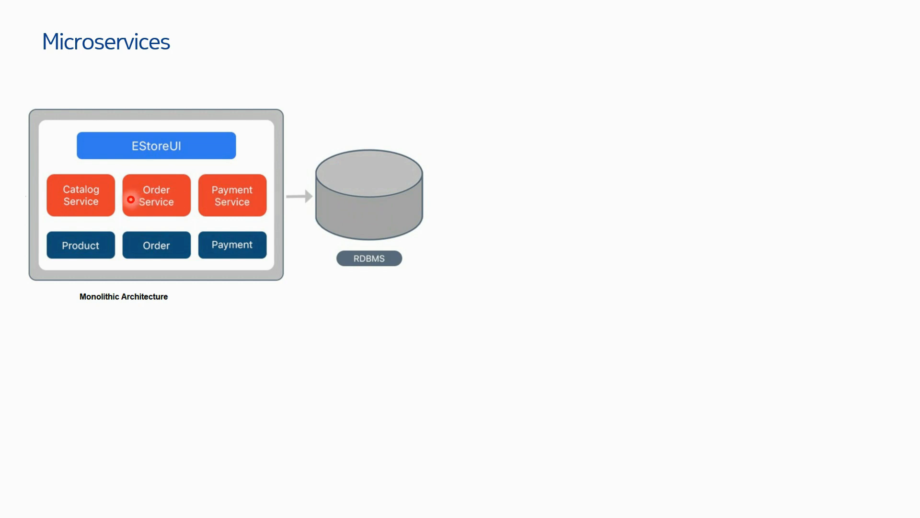
{"action": "mouse_move", "coordinate": [31, 173]}
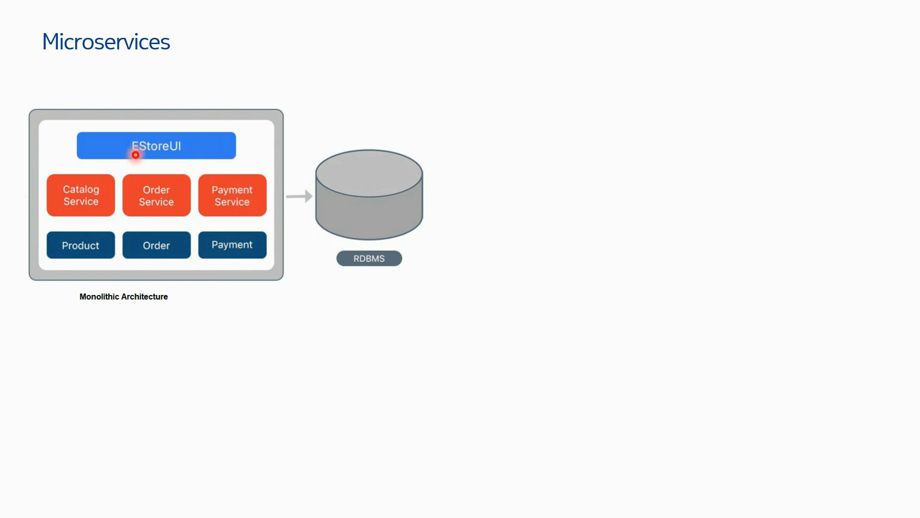
{"action": "mouse_move", "coordinate": [297, 284]}
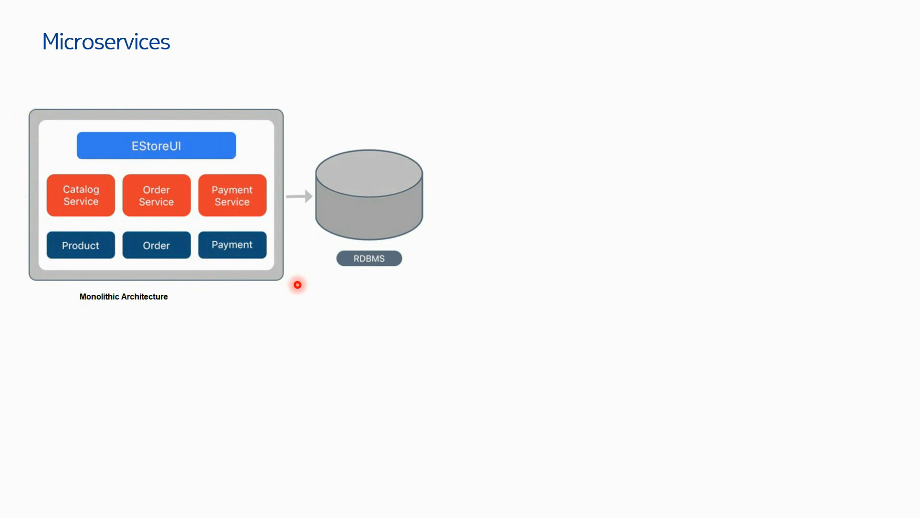
{"action": "mouse_move", "coordinate": [353, 233]}
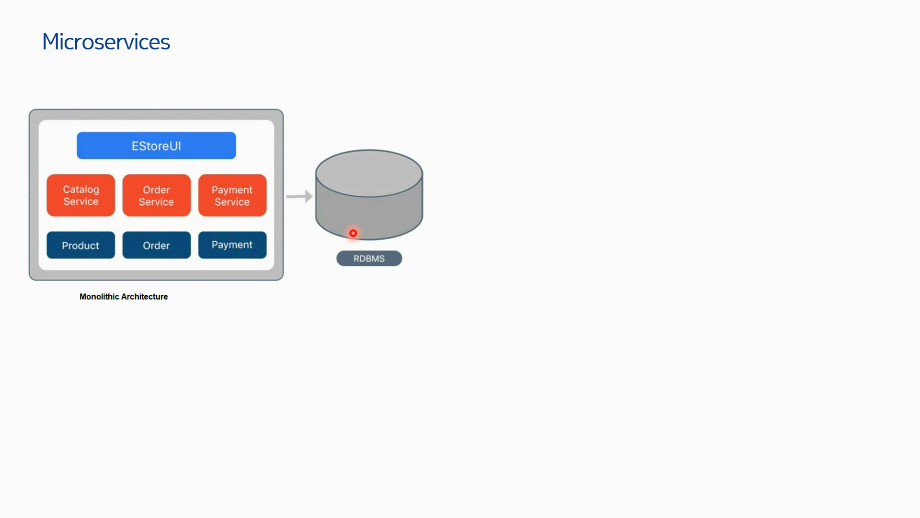
{"action": "mouse_move", "coordinate": [370, 237]}
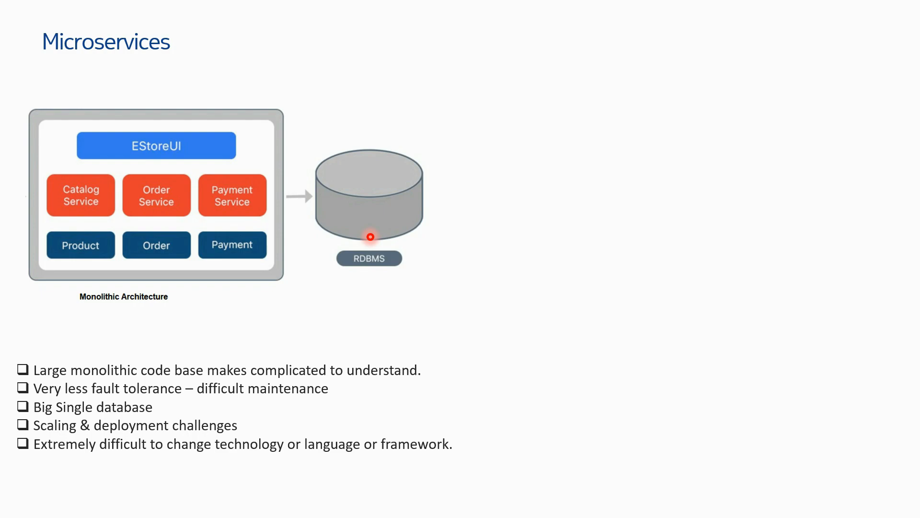
{"action": "mouse_move", "coordinate": [243, 320]}
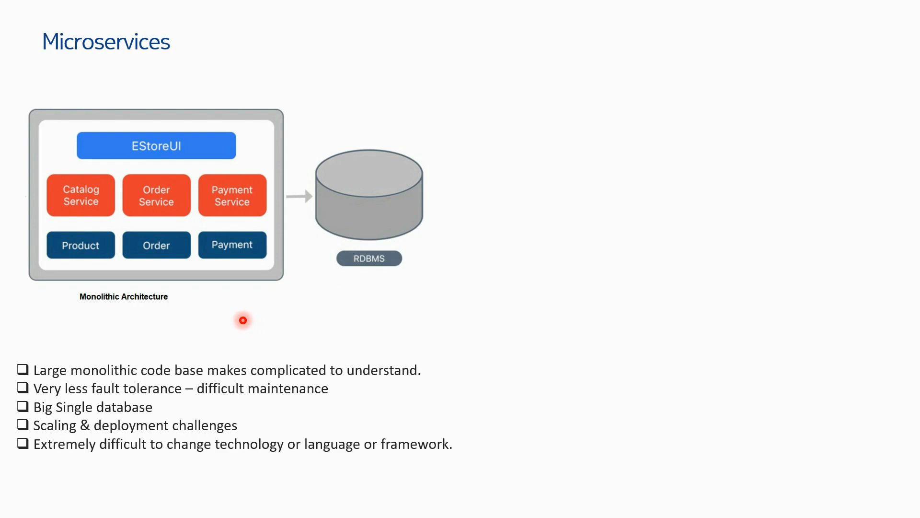
{"action": "mouse_move", "coordinate": [161, 315]}
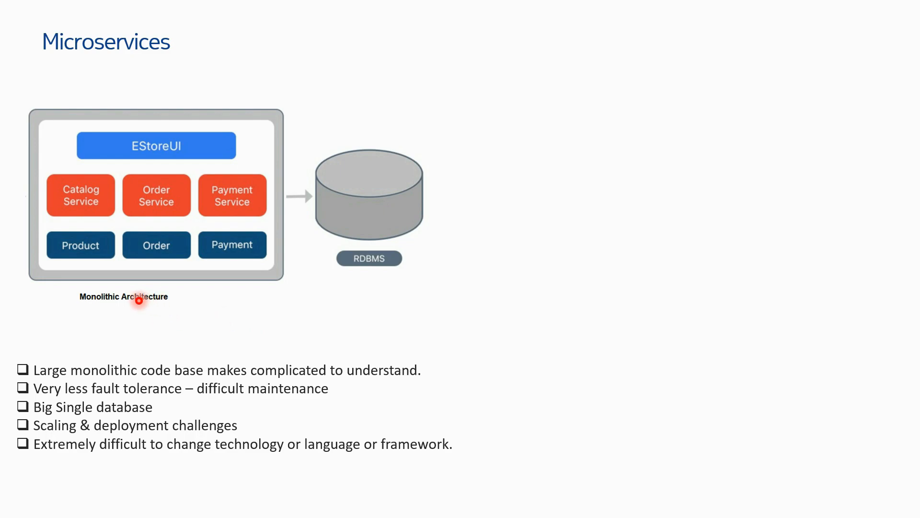
{"action": "mouse_move", "coordinate": [68, 376]}
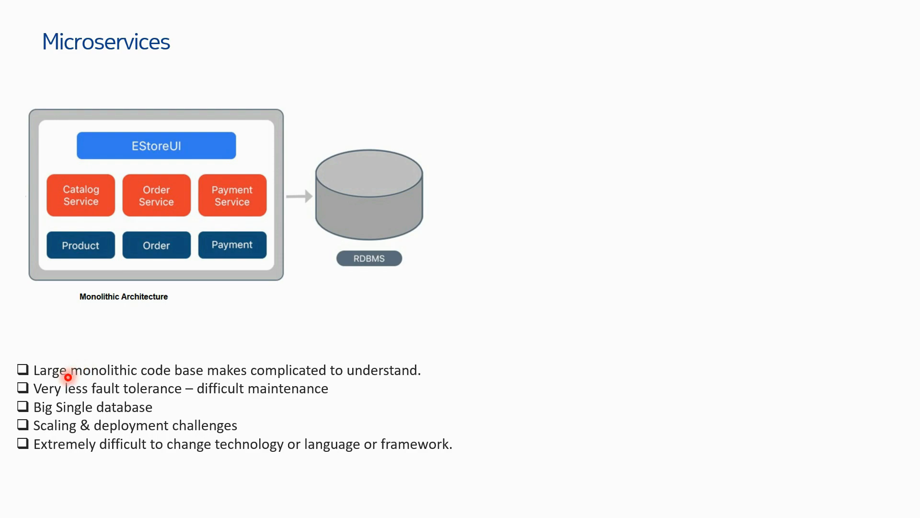
{"action": "mouse_move", "coordinate": [159, 383]}
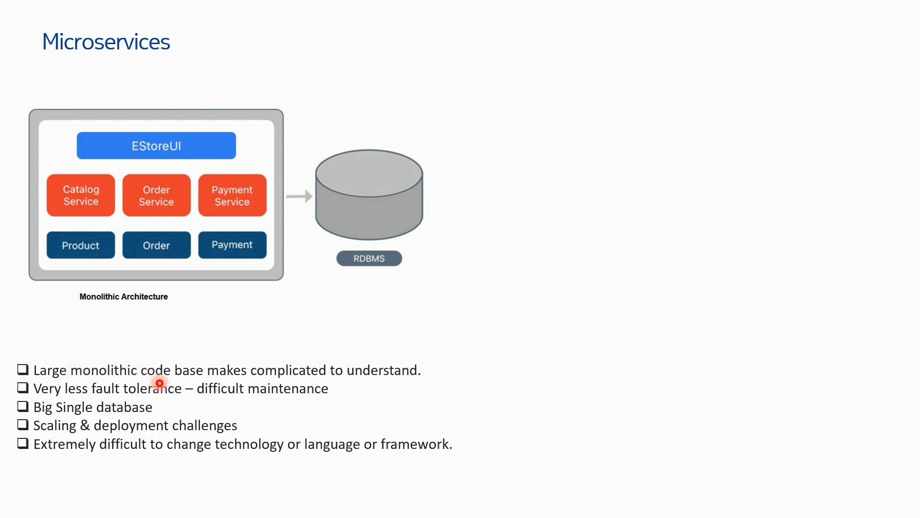
{"action": "mouse_move", "coordinate": [321, 376]}
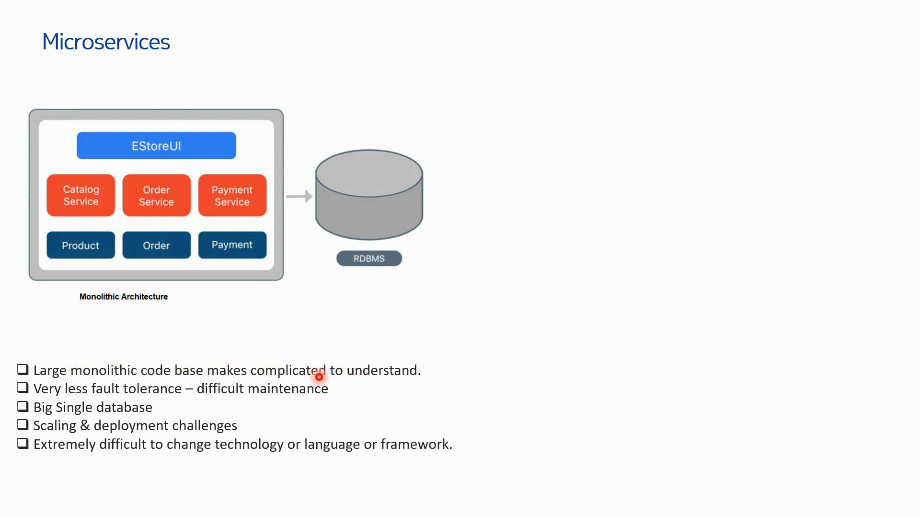
{"action": "mouse_move", "coordinate": [337, 351]}
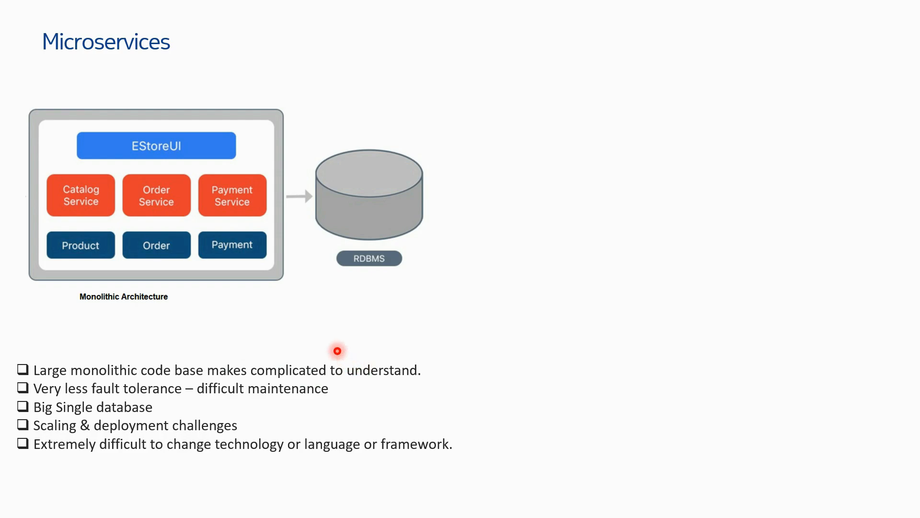
{"action": "mouse_move", "coordinate": [117, 200]}
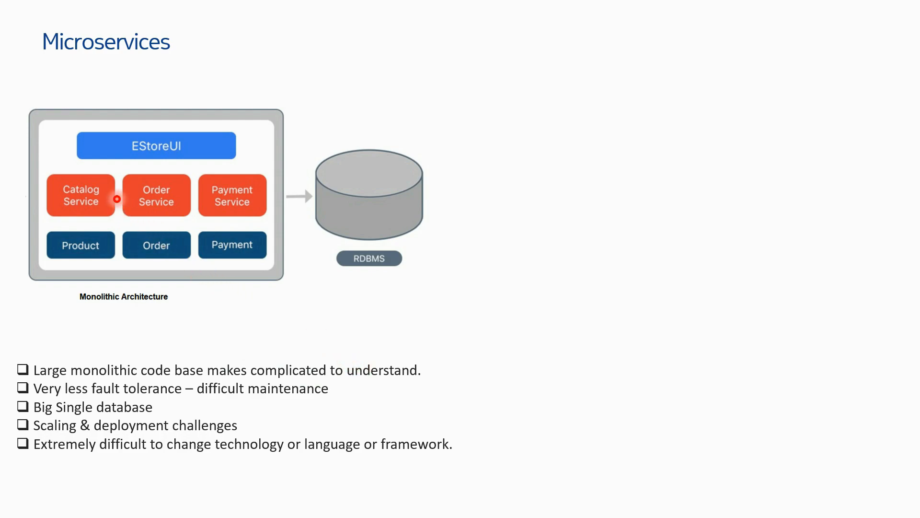
{"action": "mouse_move", "coordinate": [199, 397]}
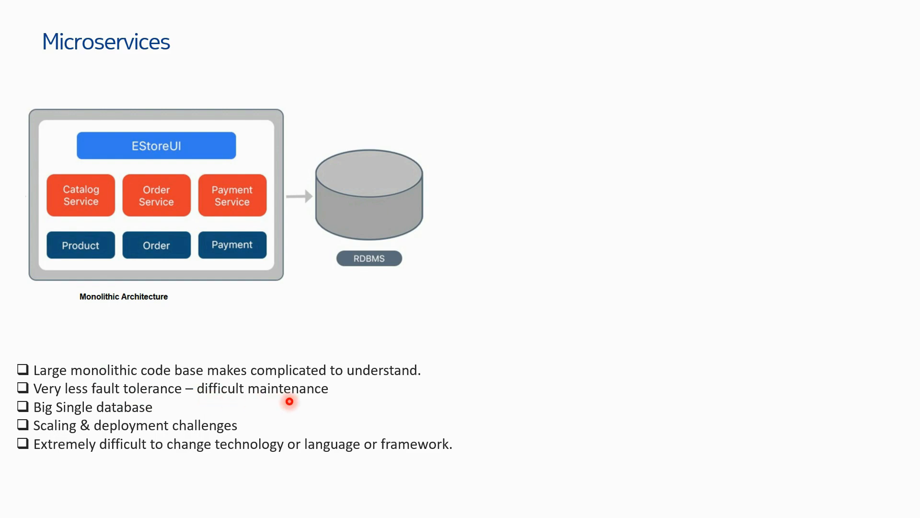
{"action": "mouse_move", "coordinate": [99, 189]}
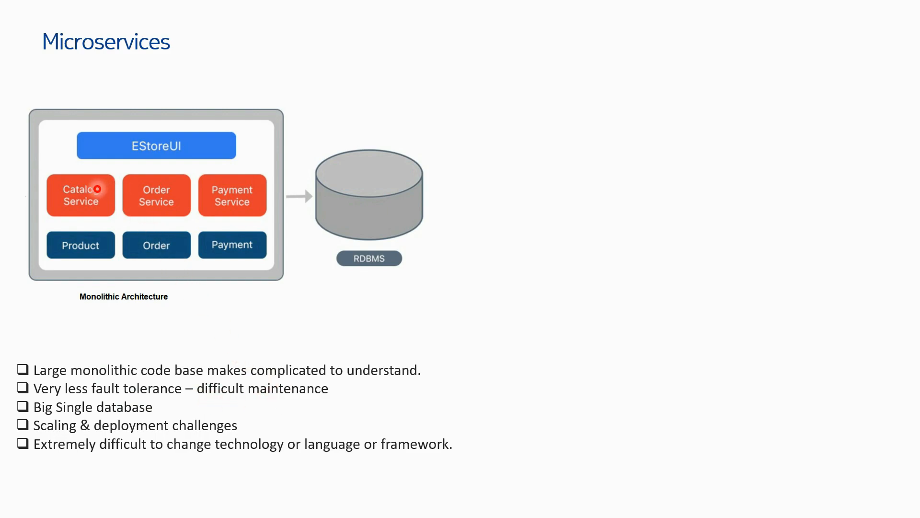
{"action": "mouse_move", "coordinate": [138, 202]}
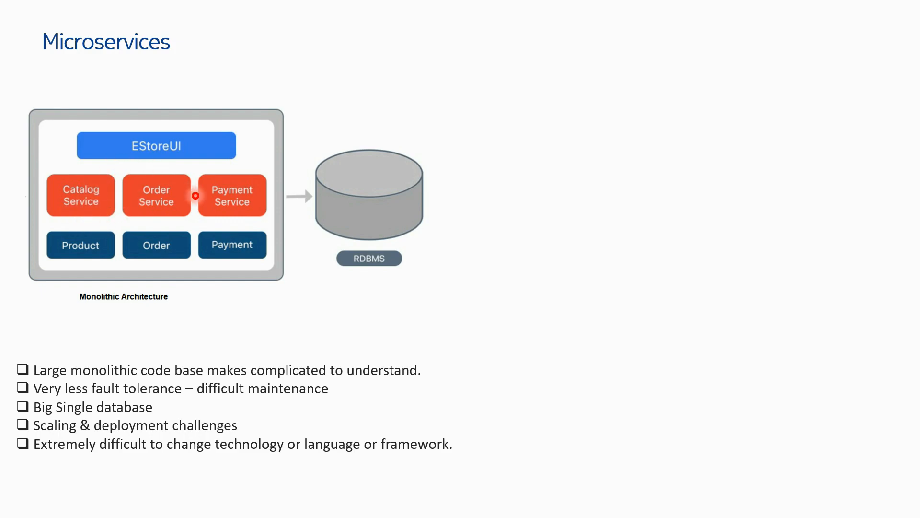
{"action": "mouse_move", "coordinate": [214, 213]}
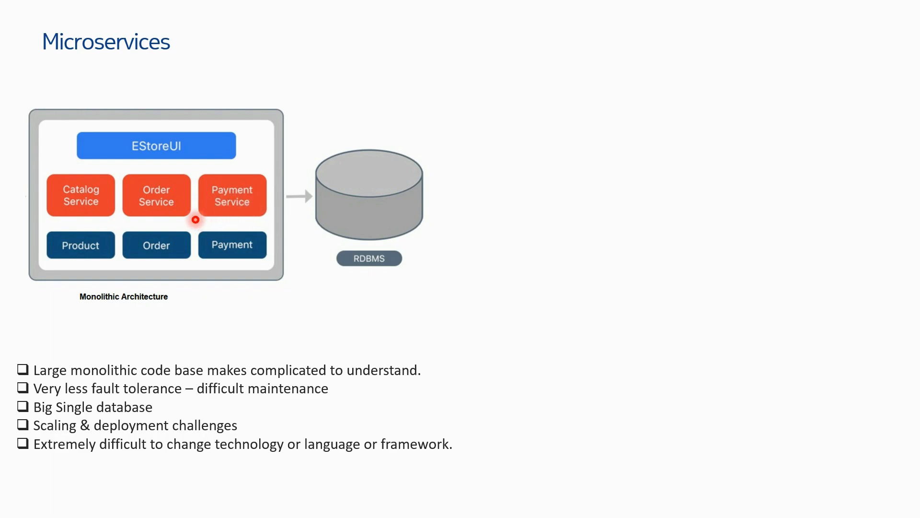
{"action": "mouse_move", "coordinate": [59, 190]}
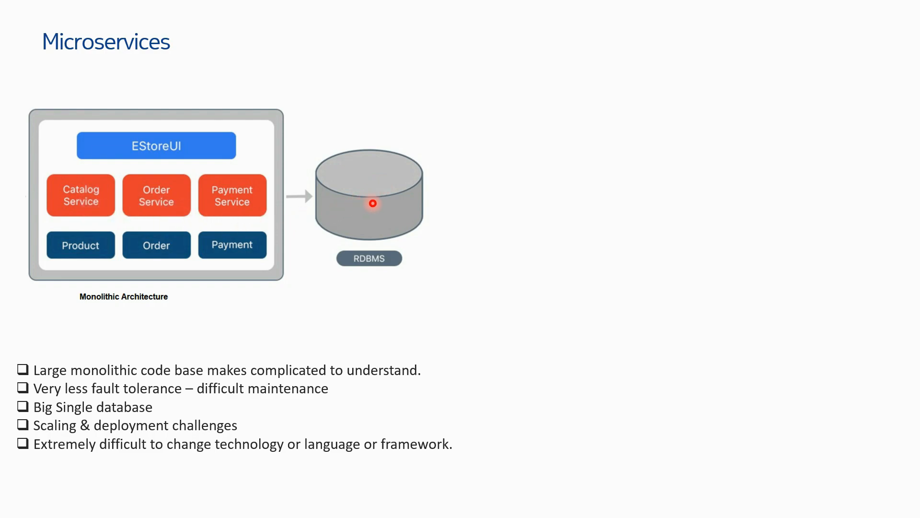
{"action": "mouse_move", "coordinate": [357, 189]}
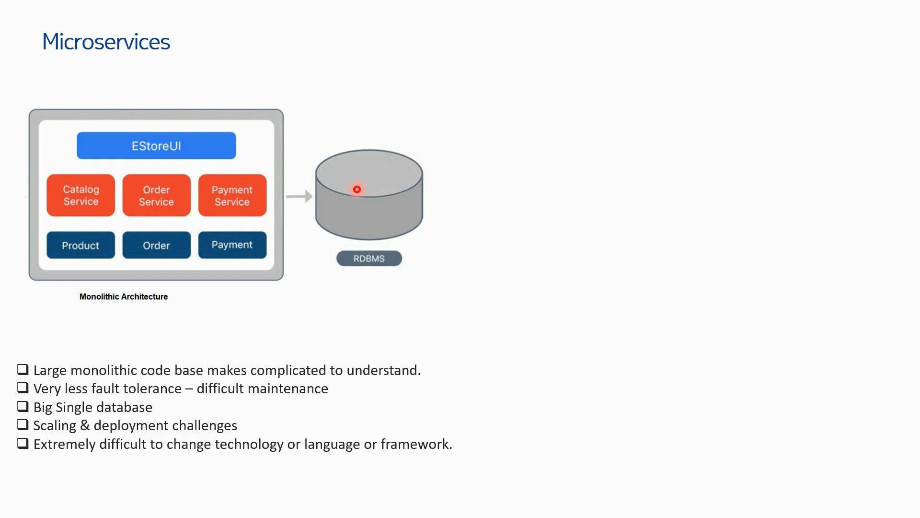
{"action": "mouse_move", "coordinate": [342, 215]}
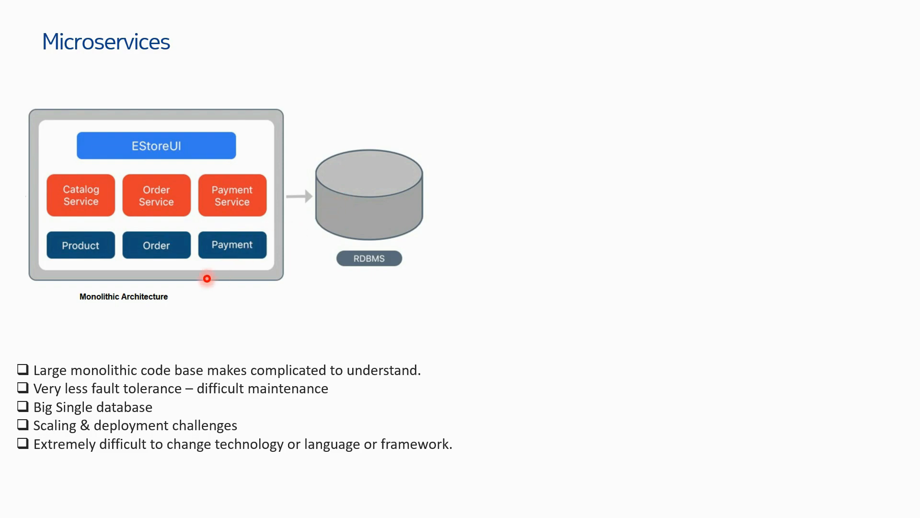
{"action": "mouse_move", "coordinate": [94, 128]}
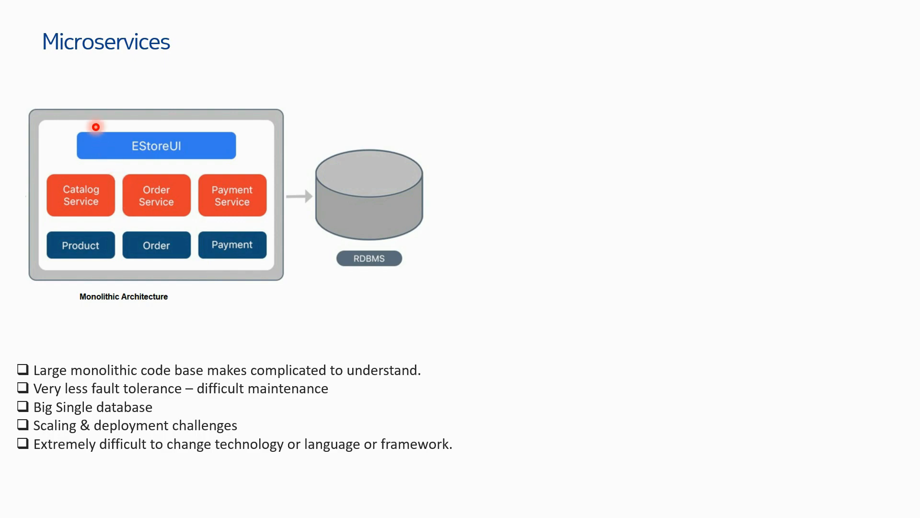
{"action": "mouse_move", "coordinate": [81, 128]}
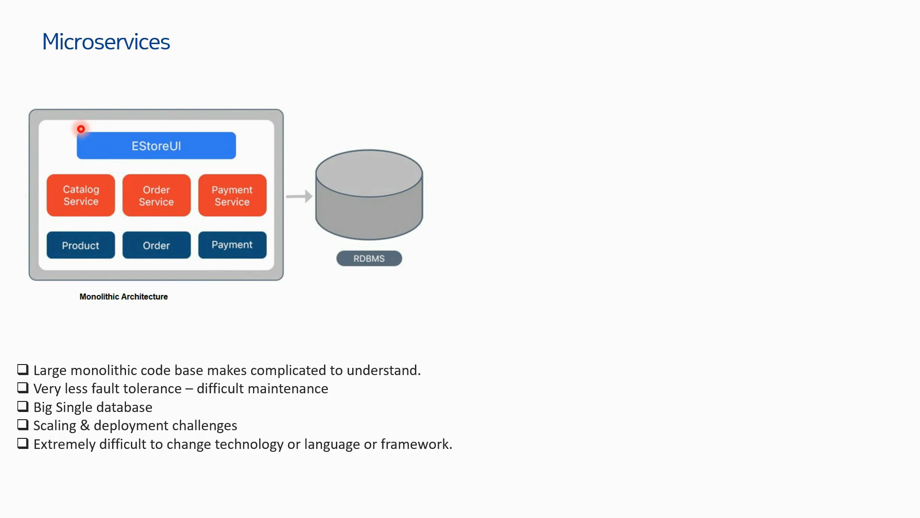
{"action": "mouse_move", "coordinate": [99, 198]}
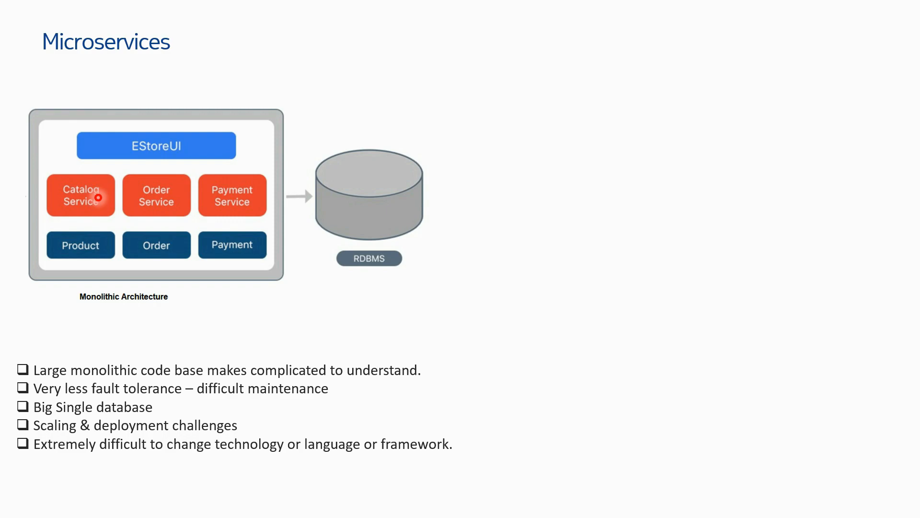
{"action": "mouse_move", "coordinate": [93, 229]}
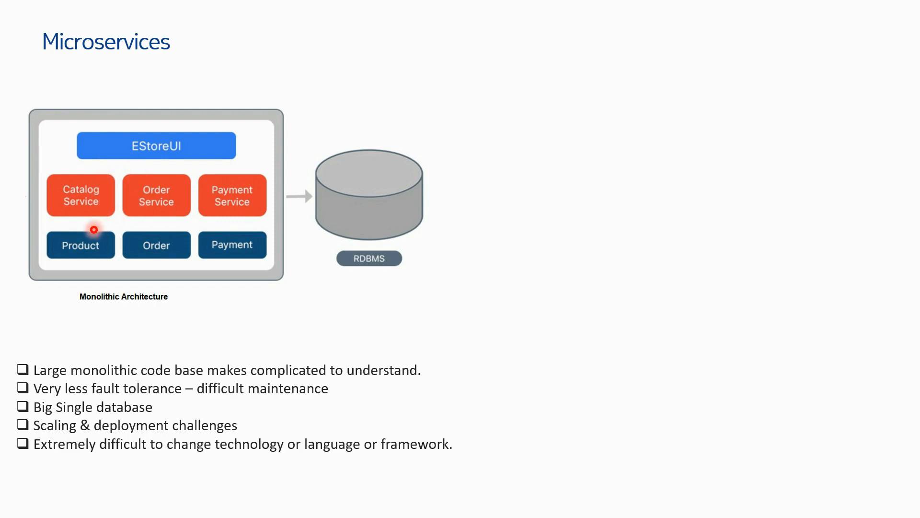
{"action": "mouse_move", "coordinate": [210, 224]}
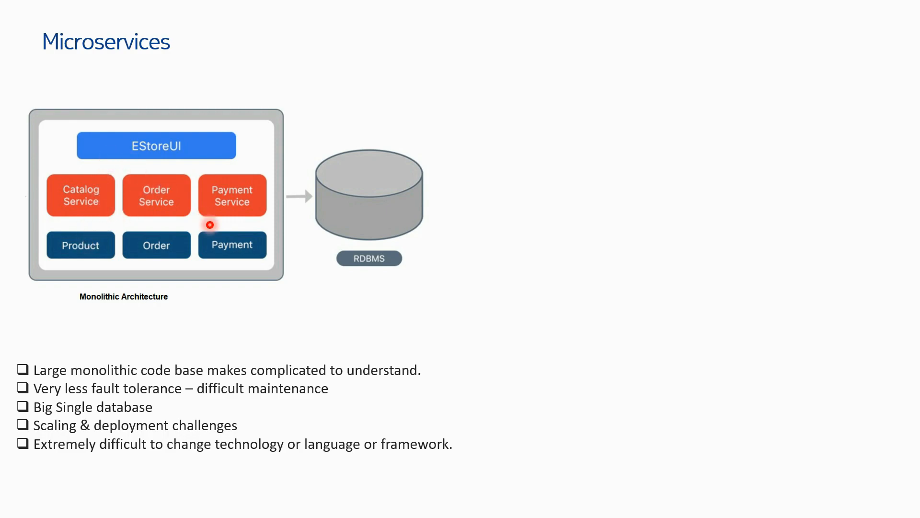
{"action": "mouse_move", "coordinate": [245, 208]}
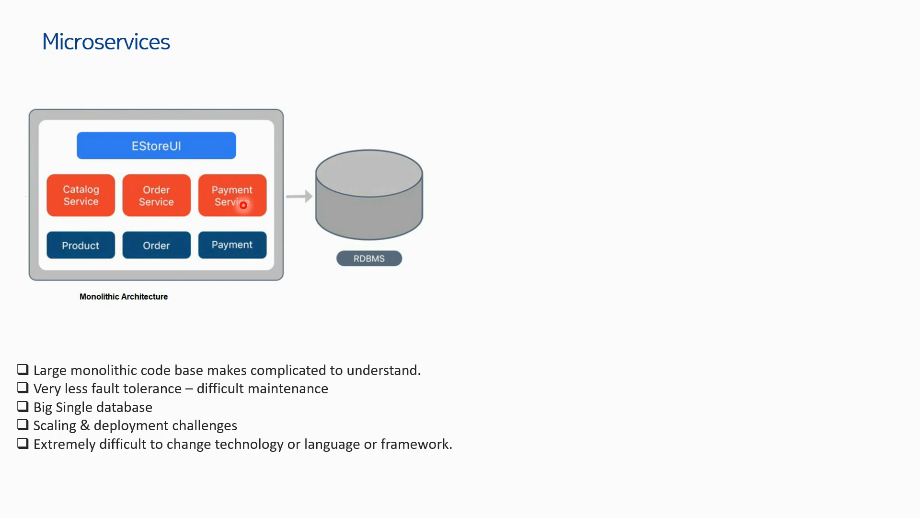
{"action": "mouse_move", "coordinate": [365, 135]}
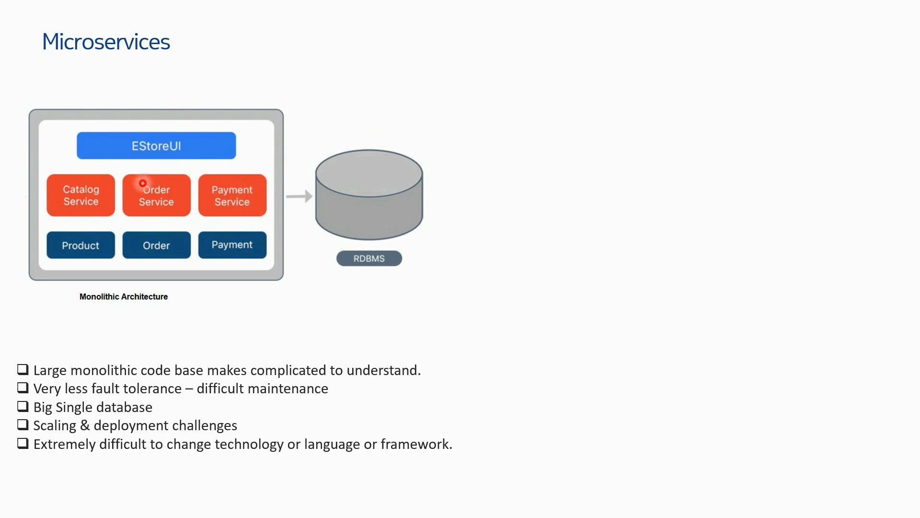
{"action": "mouse_move", "coordinate": [171, 188]}
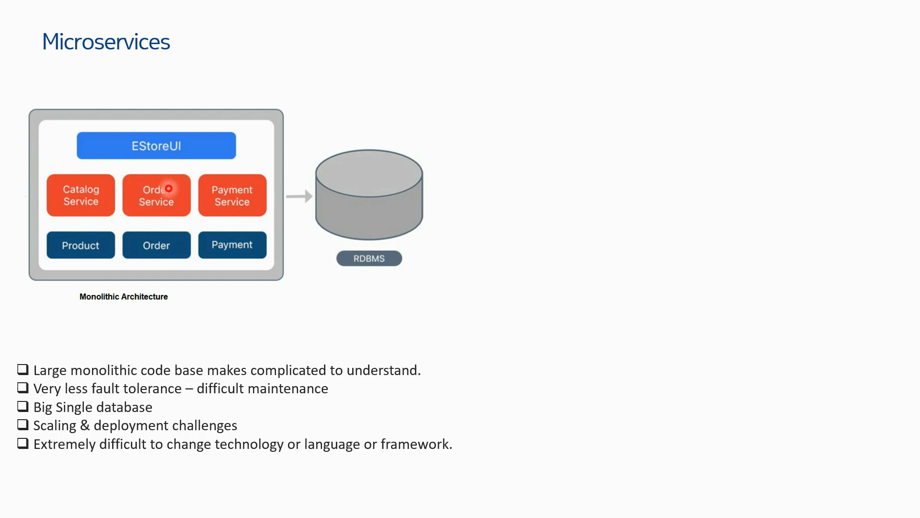
{"action": "mouse_move", "coordinate": [36, 185]}
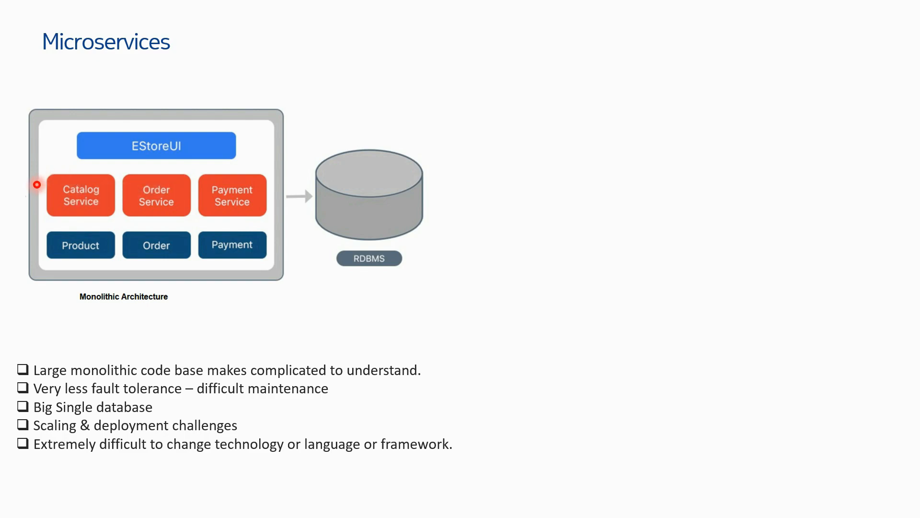
{"action": "mouse_move", "coordinate": [217, 220]}
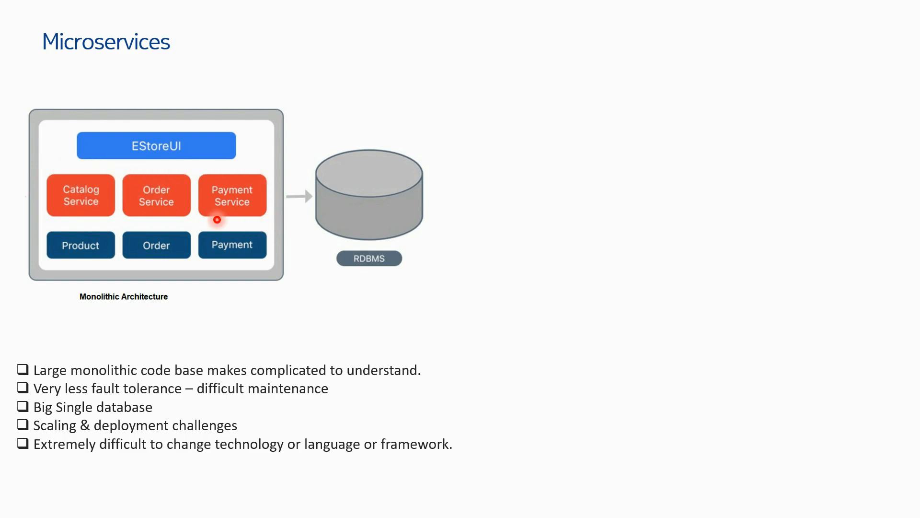
{"action": "mouse_move", "coordinate": [77, 214]}
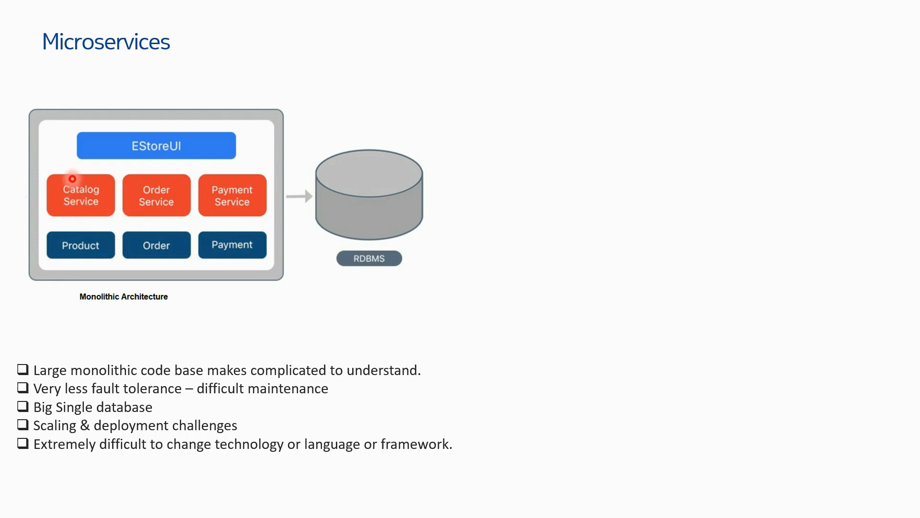
{"action": "mouse_move", "coordinate": [11, 228]}
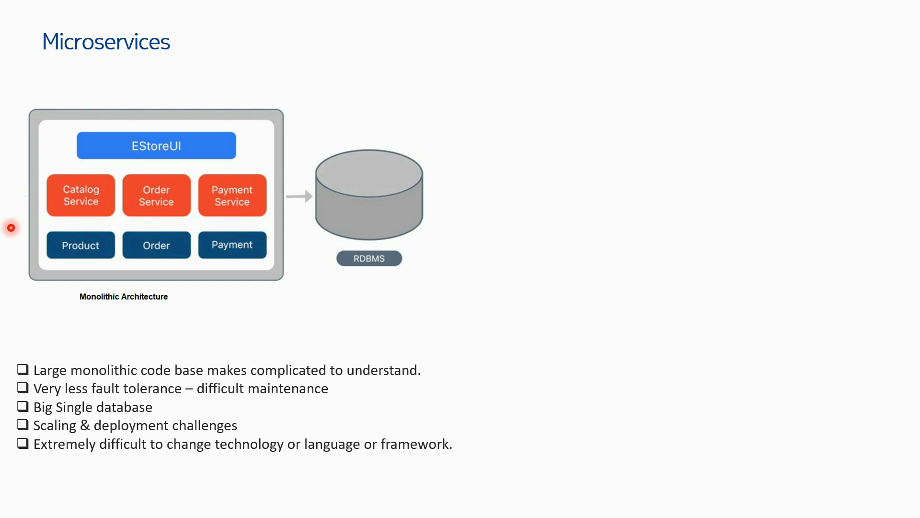
{"action": "mouse_move", "coordinate": [90, 228]}
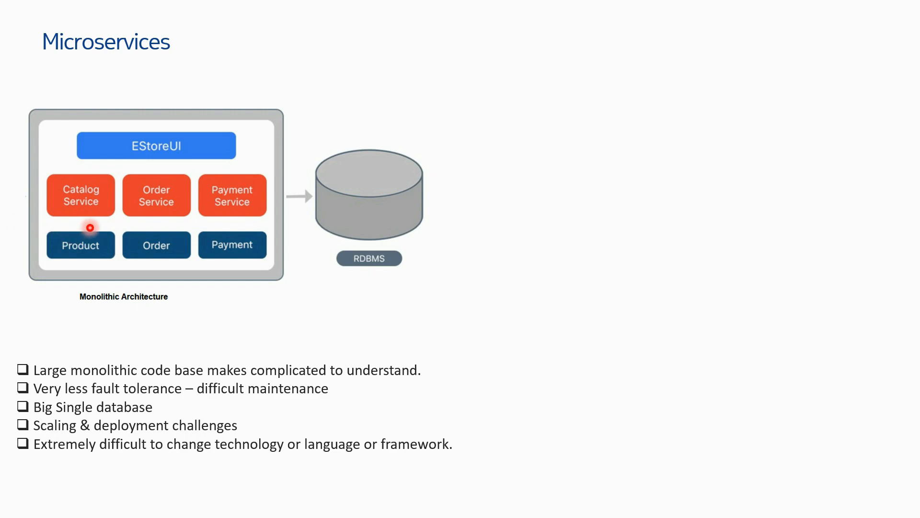
{"action": "mouse_move", "coordinate": [163, 202]}
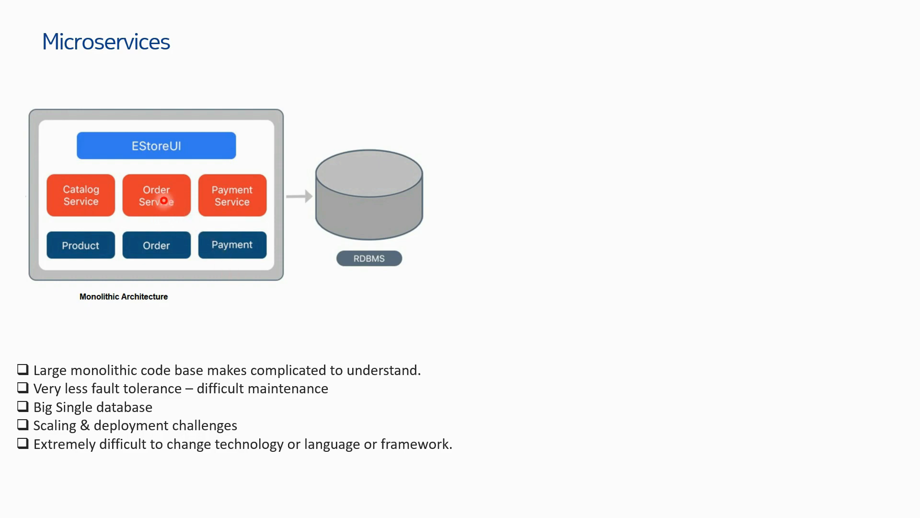
{"action": "mouse_move", "coordinate": [171, 209]}
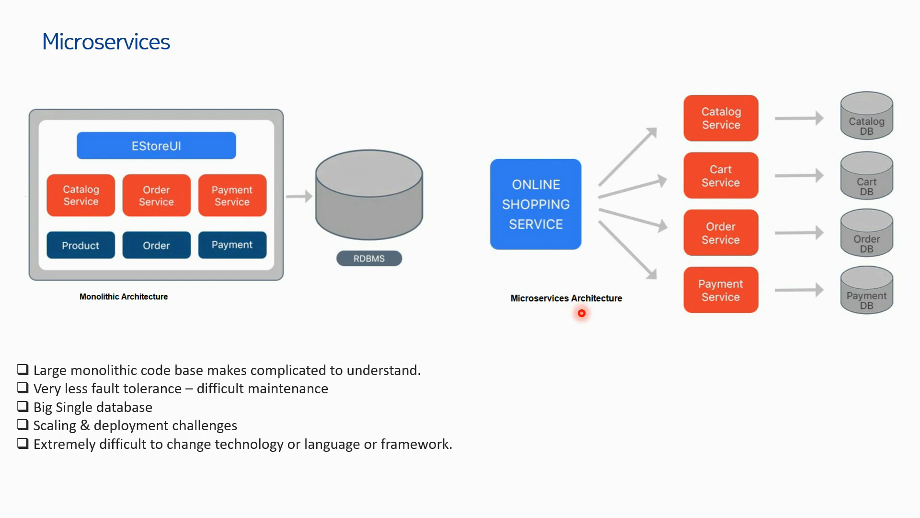
{"action": "mouse_move", "coordinate": [481, 246]}
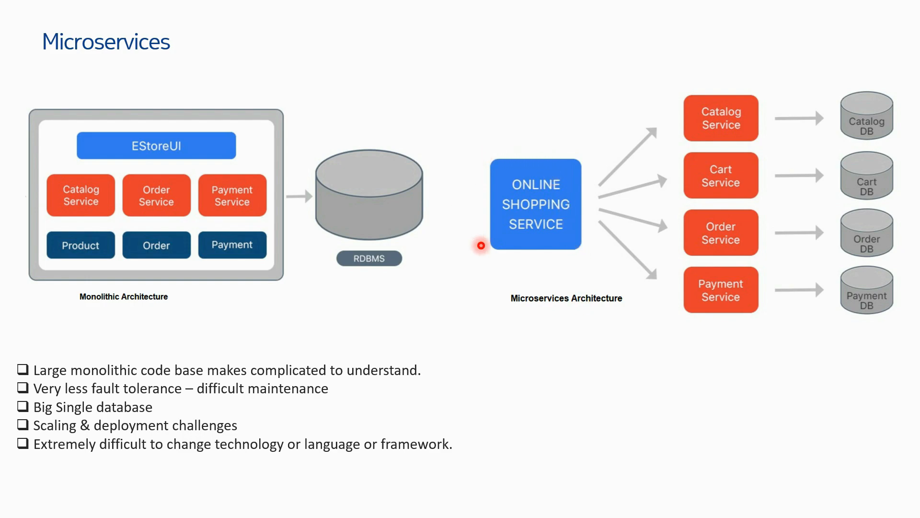
{"action": "mouse_move", "coordinate": [536, 158]}
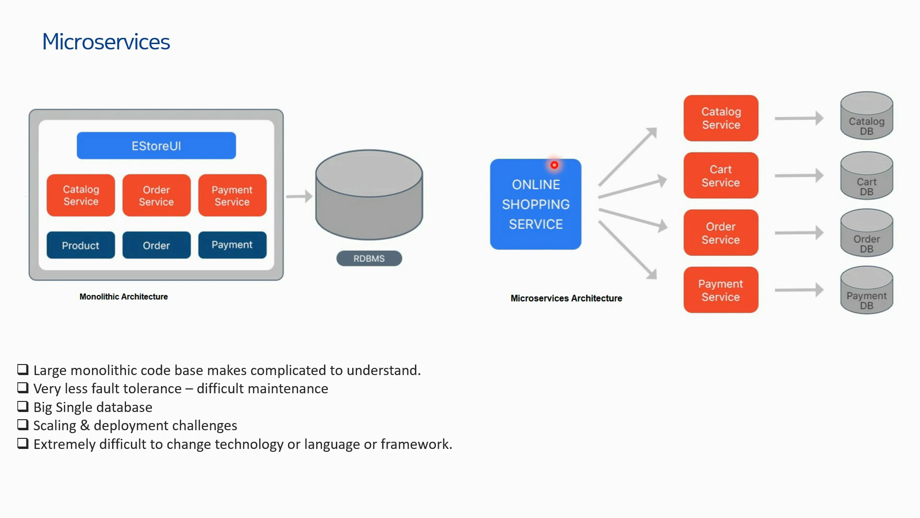
{"action": "mouse_move", "coordinate": [658, 143]}
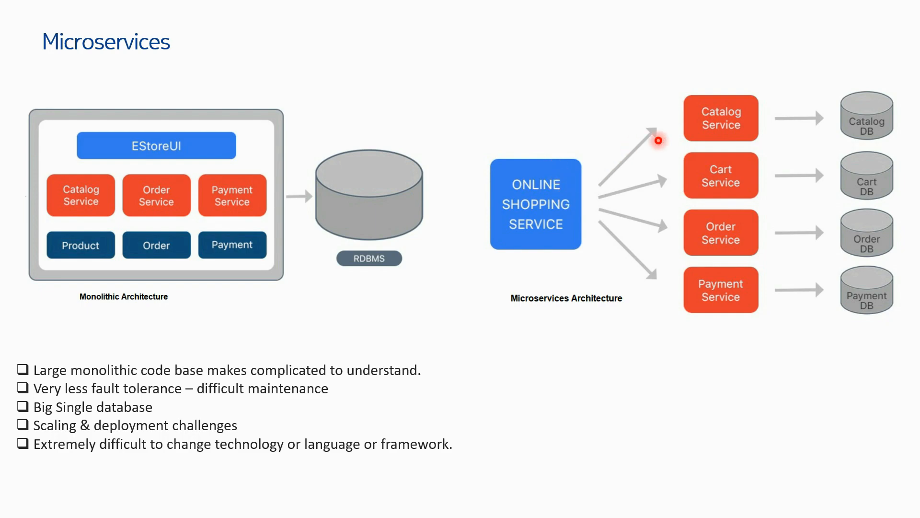
{"action": "mouse_move", "coordinate": [825, 179]}
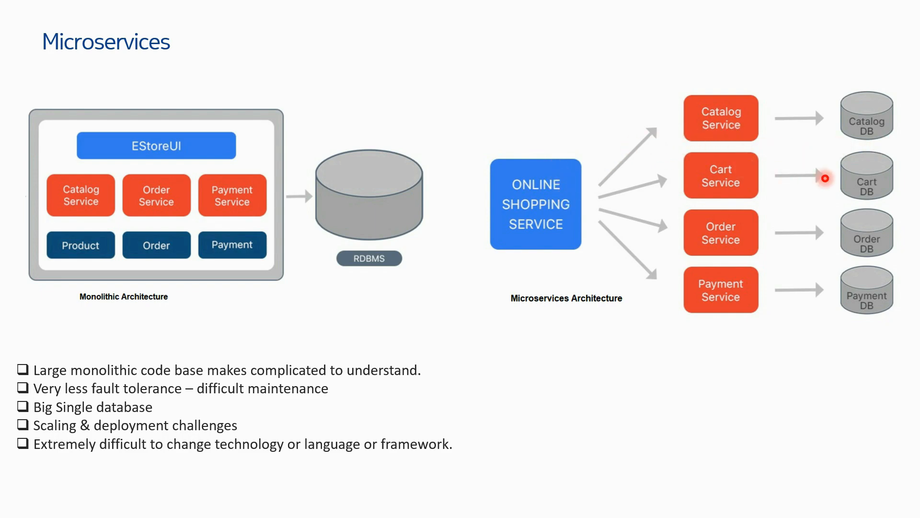
{"action": "mouse_move", "coordinate": [648, 295]}
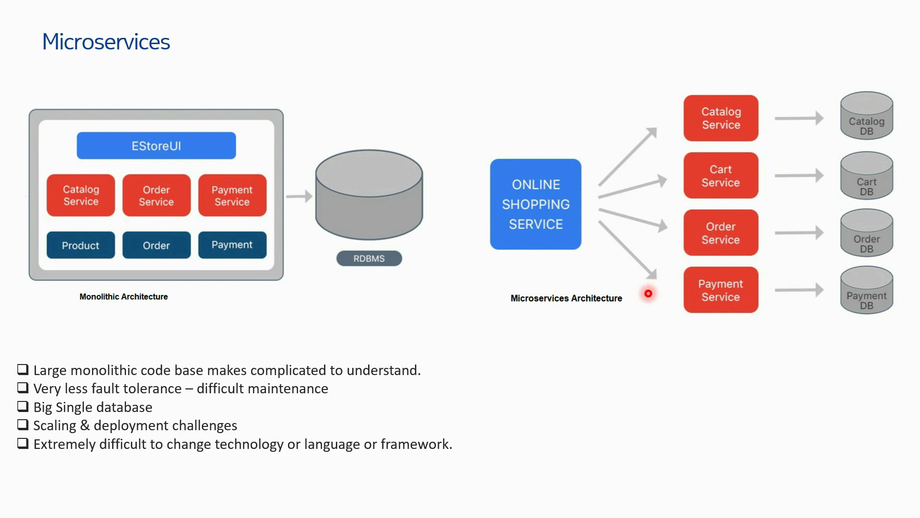
{"action": "mouse_move", "coordinate": [705, 250]}
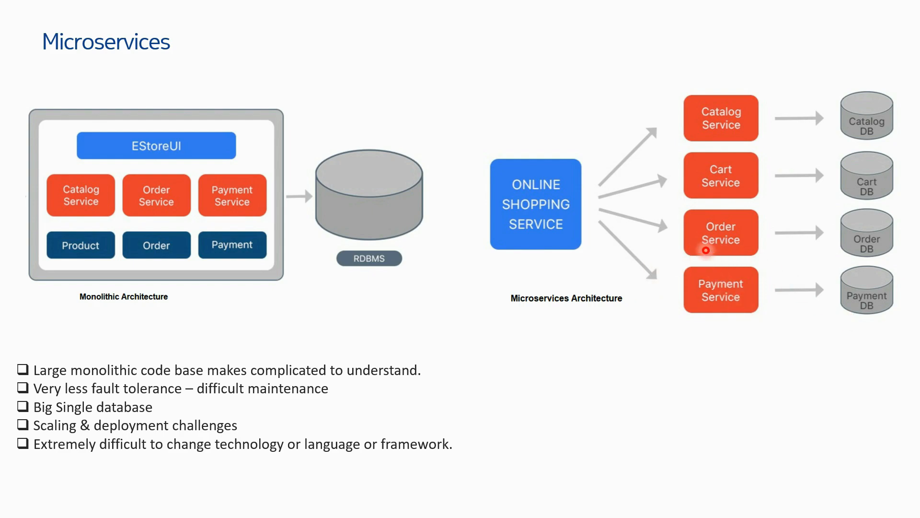
{"action": "mouse_move", "coordinate": [727, 292]}
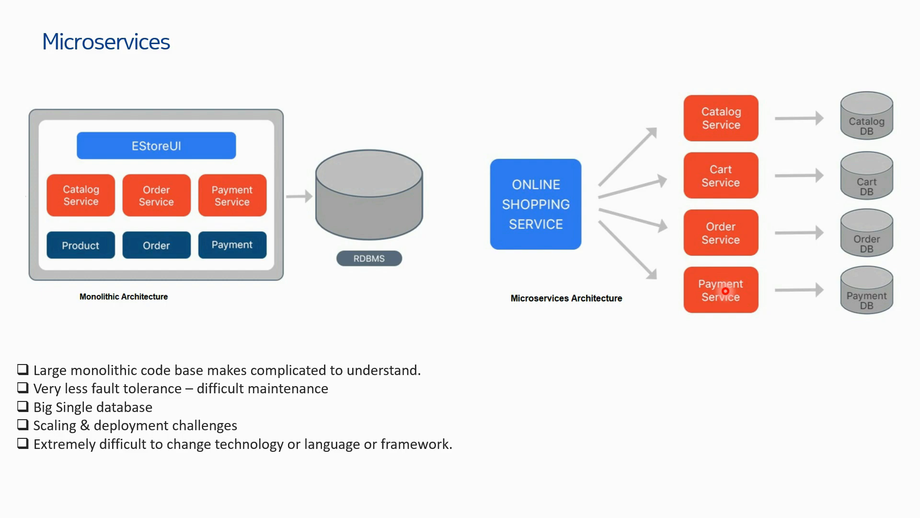
{"action": "mouse_move", "coordinate": [737, 132]}
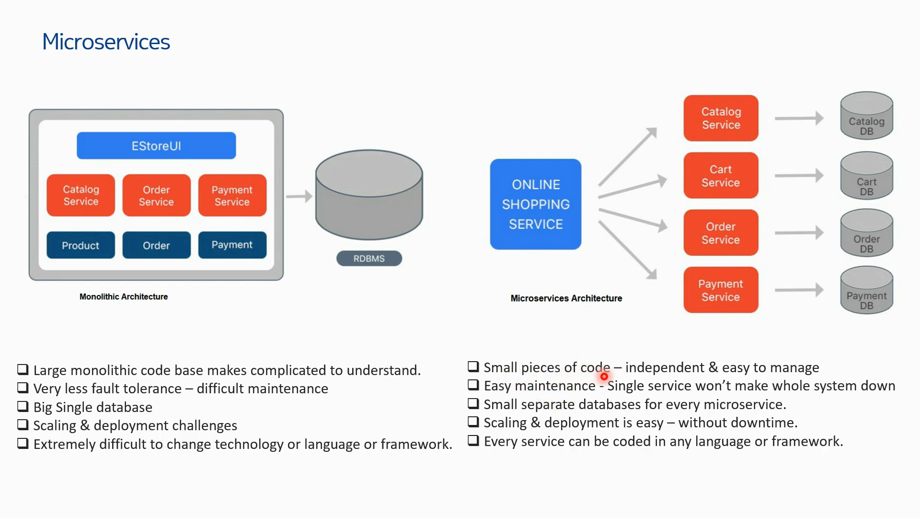
{"action": "mouse_move", "coordinate": [769, 359]}
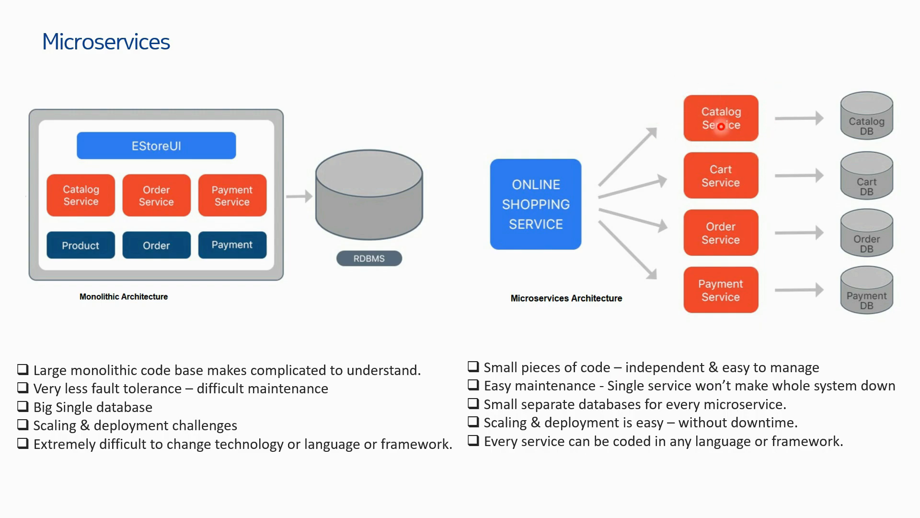
{"action": "mouse_move", "coordinate": [684, 201]}
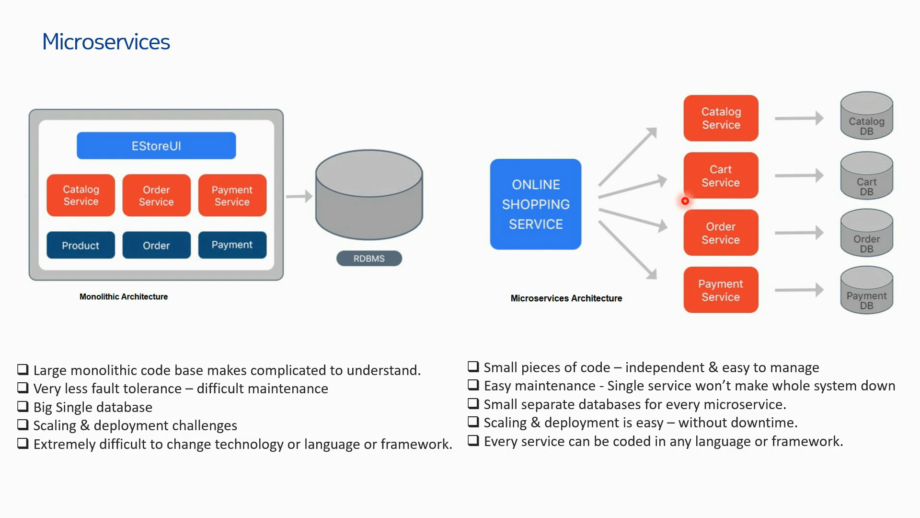
{"action": "mouse_move", "coordinate": [623, 276]}
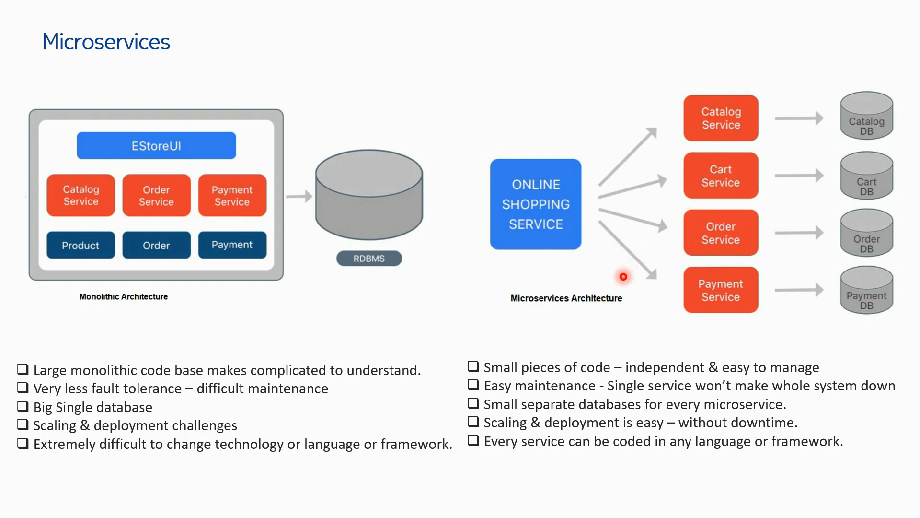
{"action": "mouse_move", "coordinate": [675, 168]}
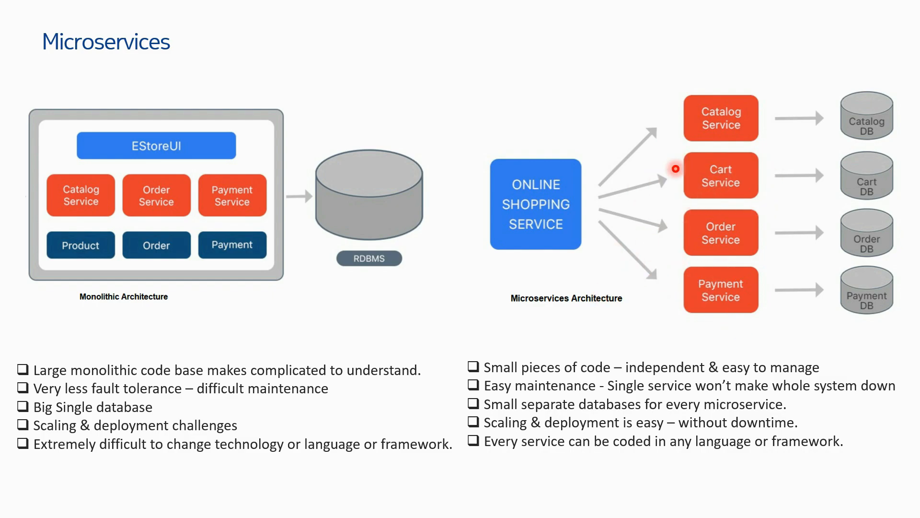
{"action": "mouse_move", "coordinate": [739, 305]}
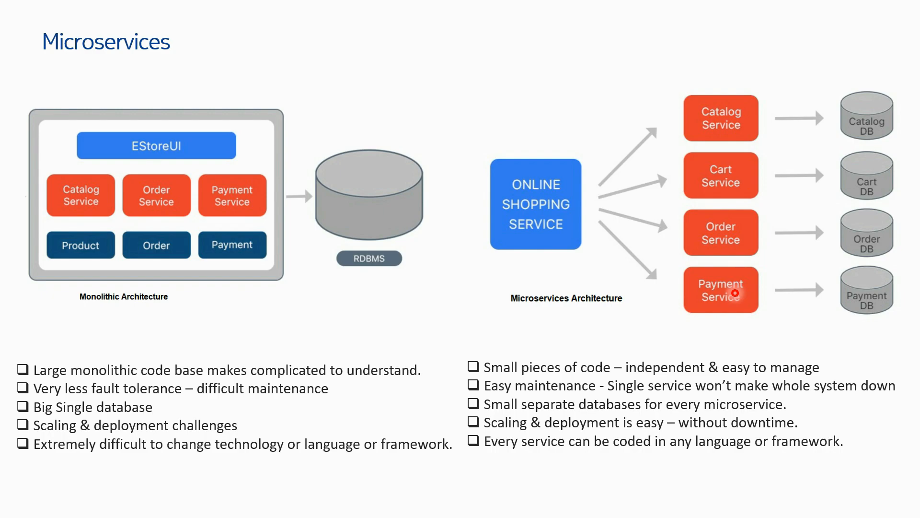
{"action": "mouse_move", "coordinate": [556, 408]}
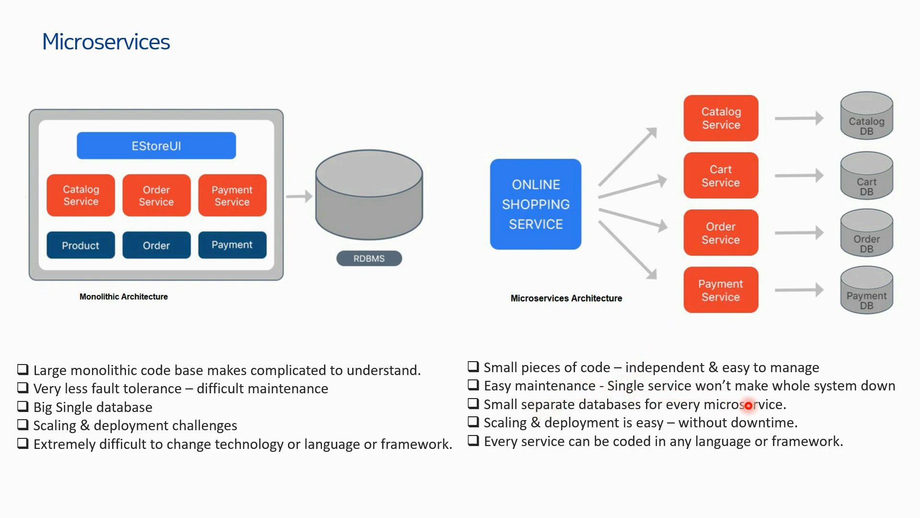
{"action": "mouse_move", "coordinate": [815, 333]}
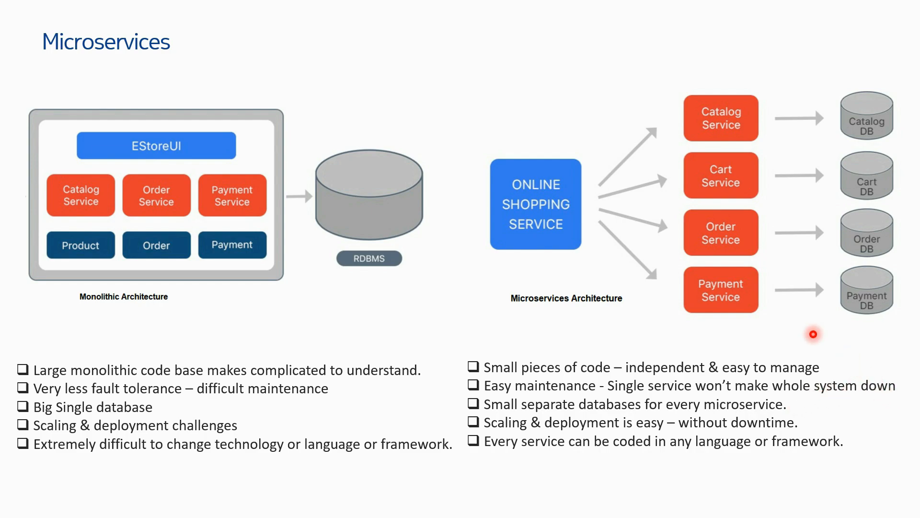
{"action": "mouse_move", "coordinate": [733, 116]}
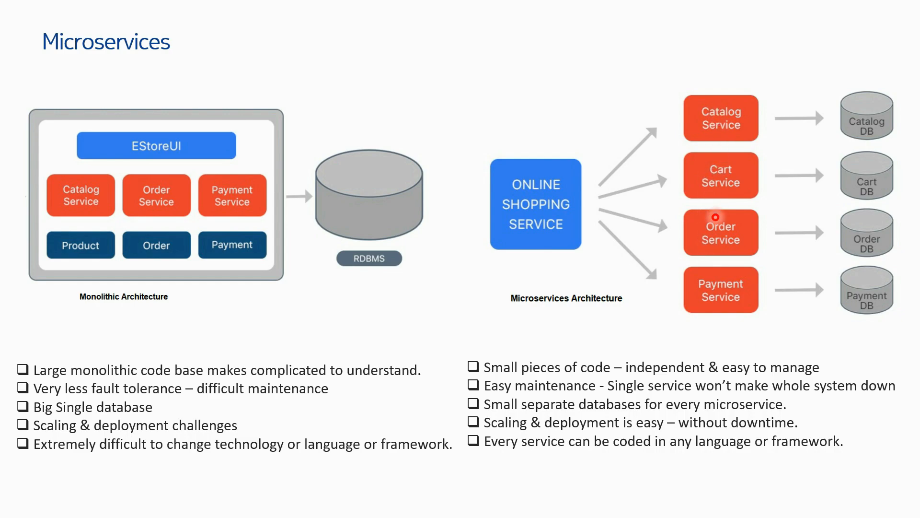
{"action": "mouse_move", "coordinate": [730, 289]}
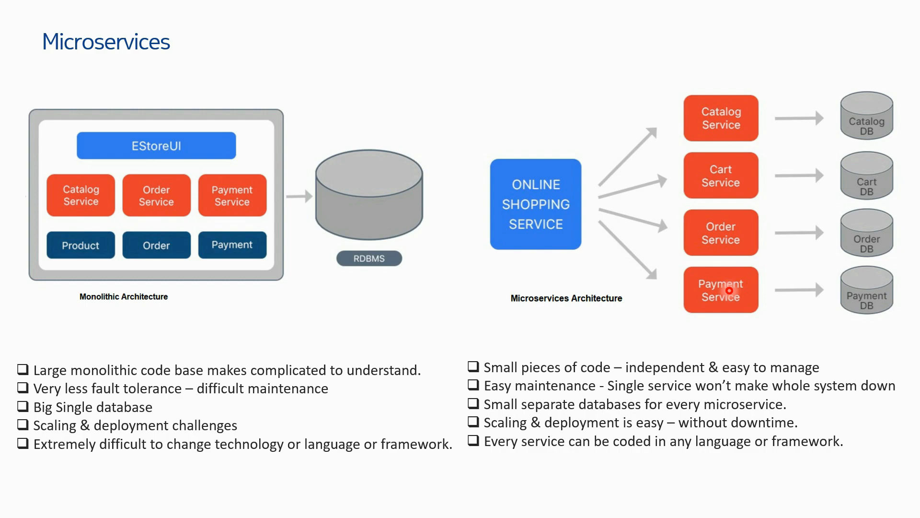
{"action": "mouse_move", "coordinate": [682, 129]}
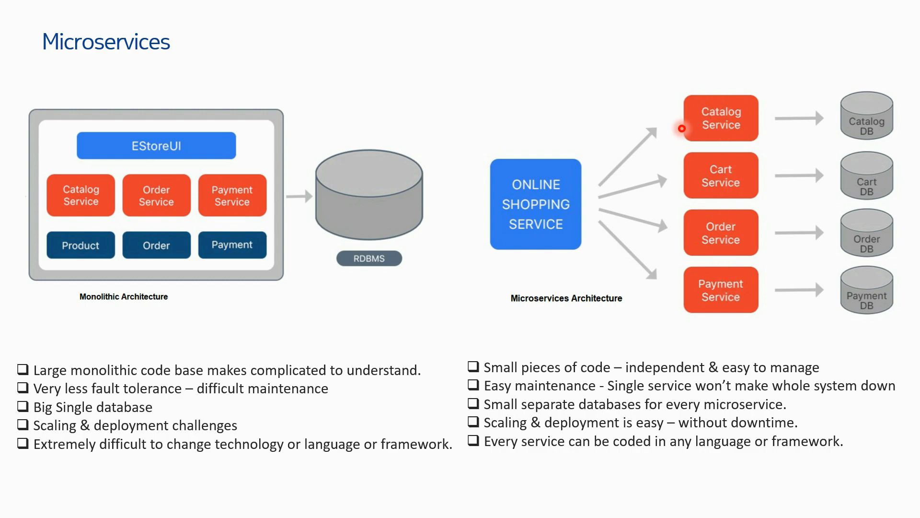
{"action": "mouse_move", "coordinate": [767, 130]}
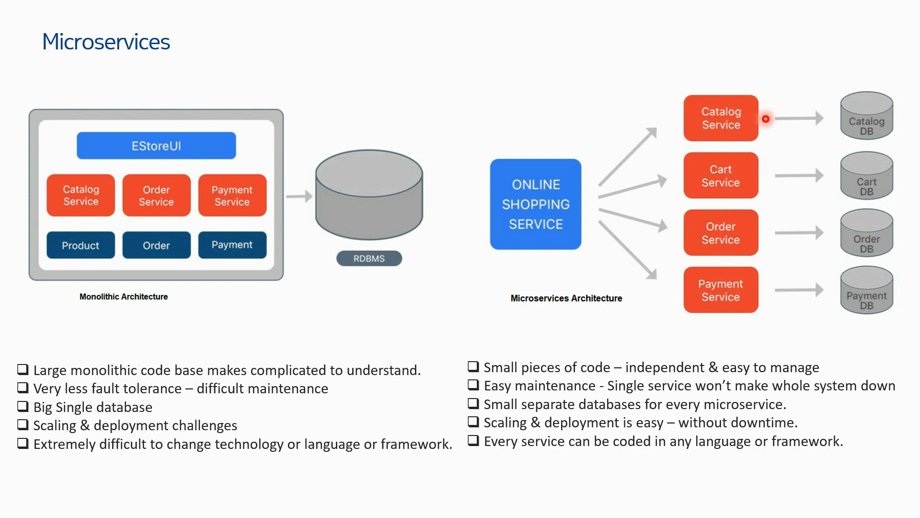
{"action": "mouse_move", "coordinate": [611, 370]}
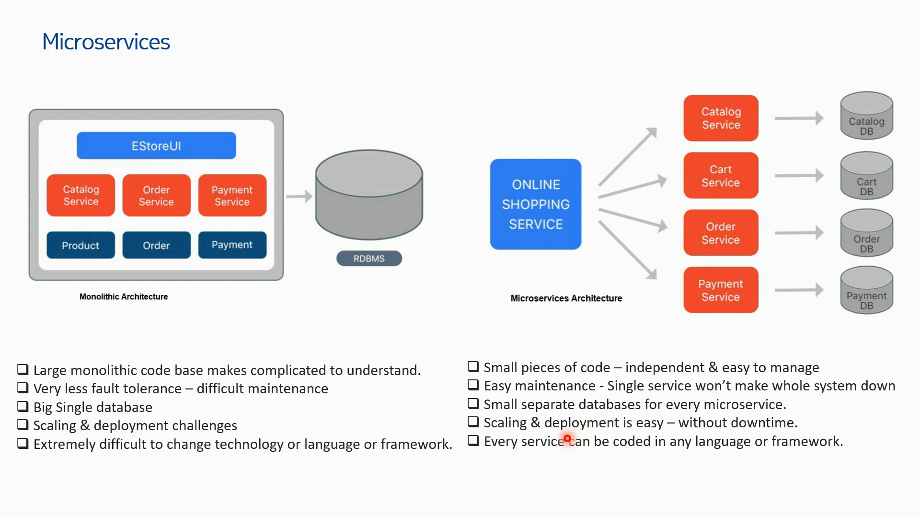
{"action": "mouse_move", "coordinate": [883, 143]}
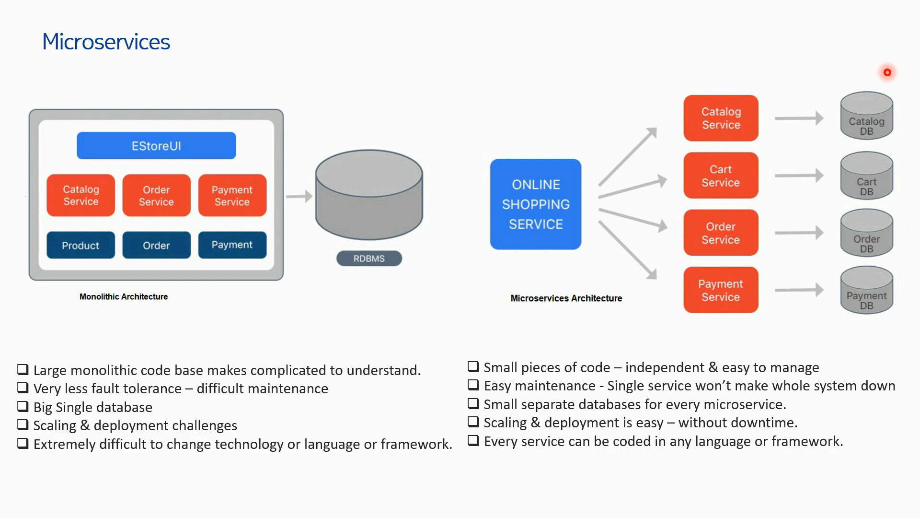
{"action": "mouse_move", "coordinate": [865, 146]}
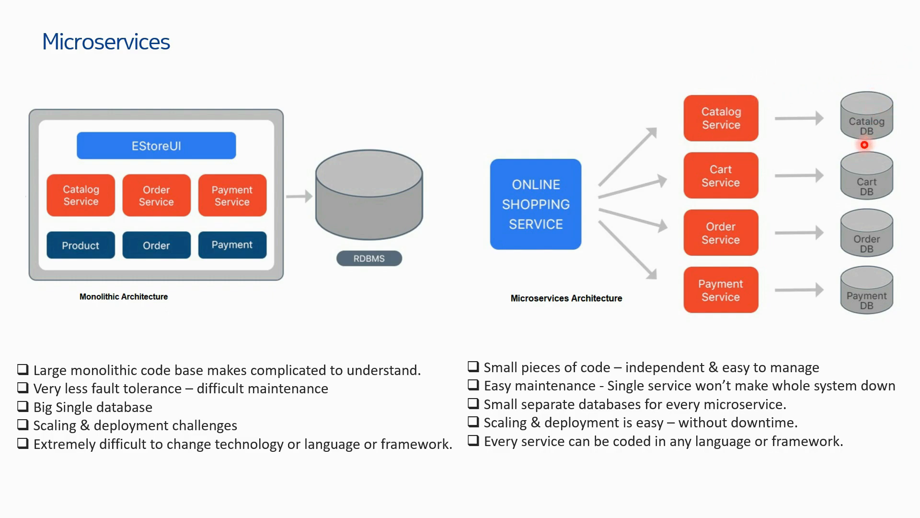
{"action": "mouse_move", "coordinate": [669, 427]}
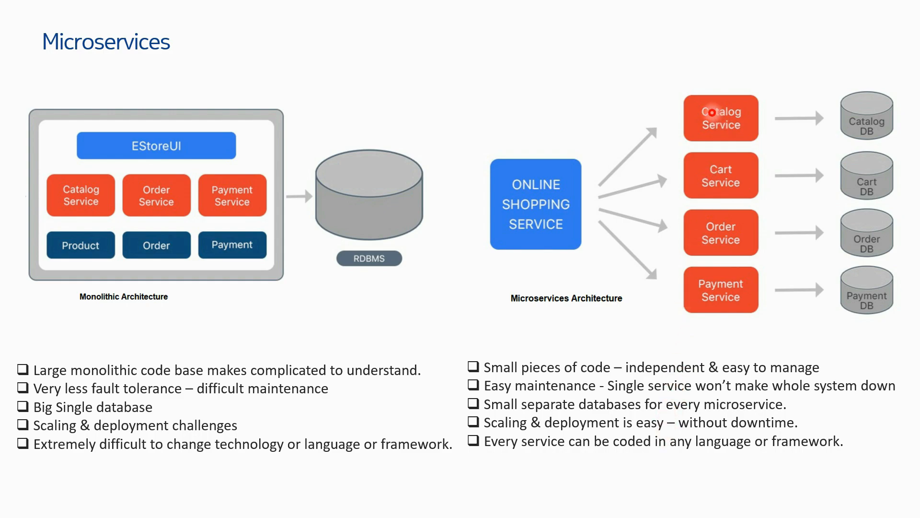
{"action": "mouse_move", "coordinate": [731, 119]}
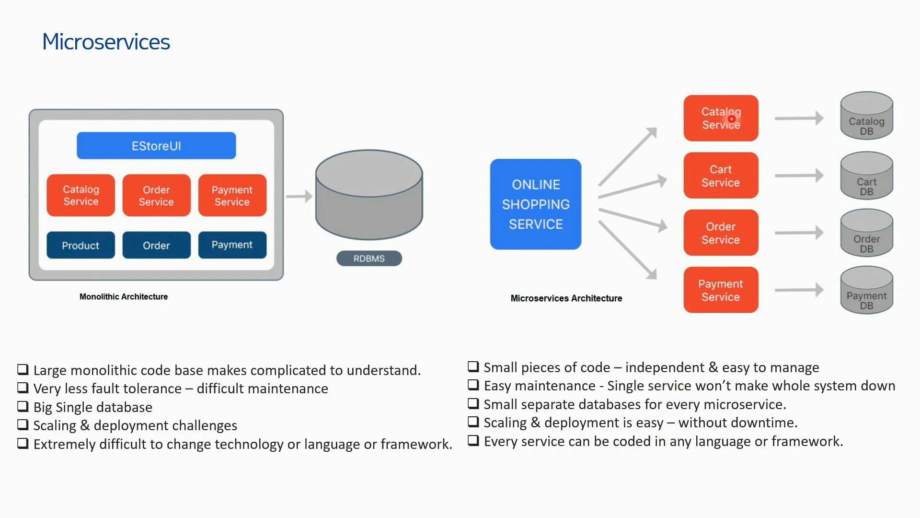
{"action": "mouse_move", "coordinate": [85, 228]}
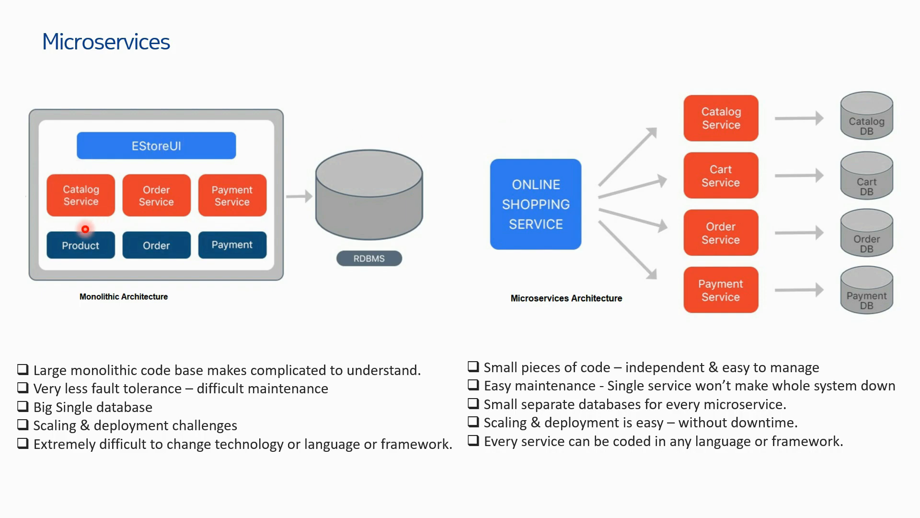
{"action": "mouse_move", "coordinate": [47, 301]}
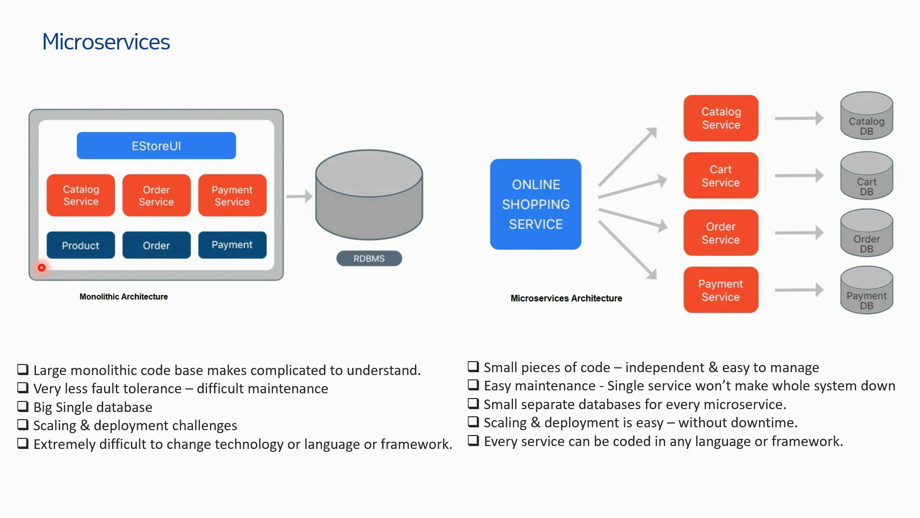
{"action": "mouse_move", "coordinate": [293, 258]}
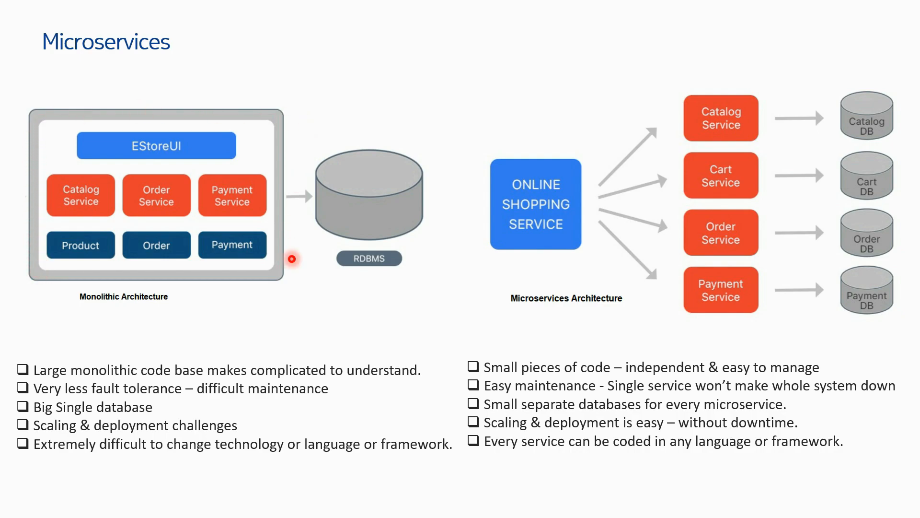
{"action": "mouse_move", "coordinate": [652, 154]}
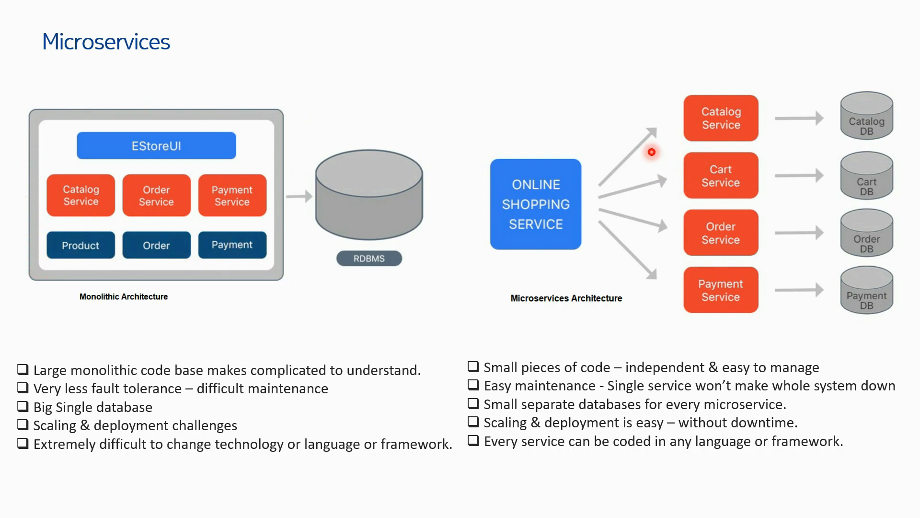
{"action": "mouse_move", "coordinate": [863, 159]}
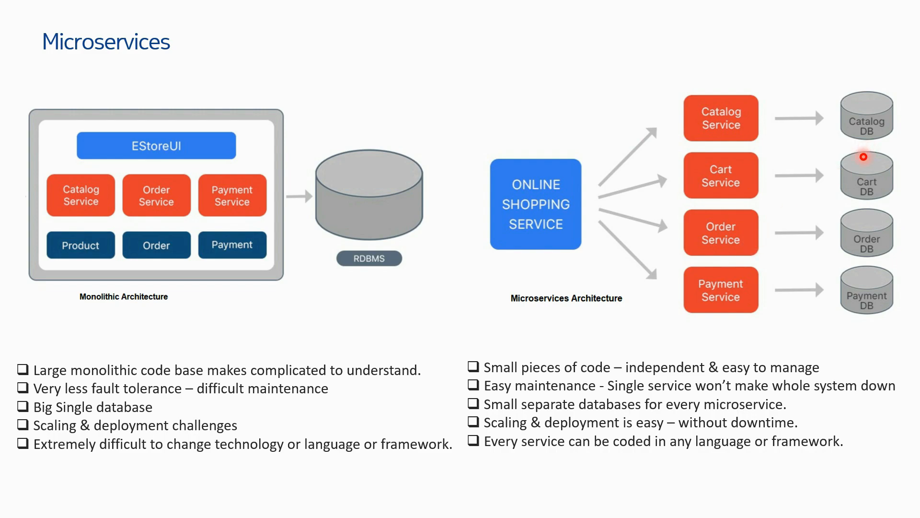
{"action": "mouse_move", "coordinate": [743, 123]}
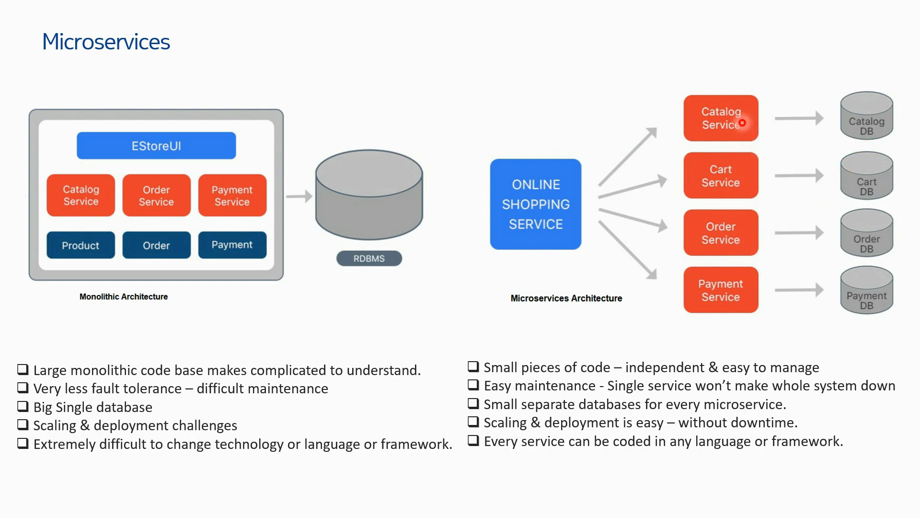
{"action": "mouse_move", "coordinate": [809, 73]}
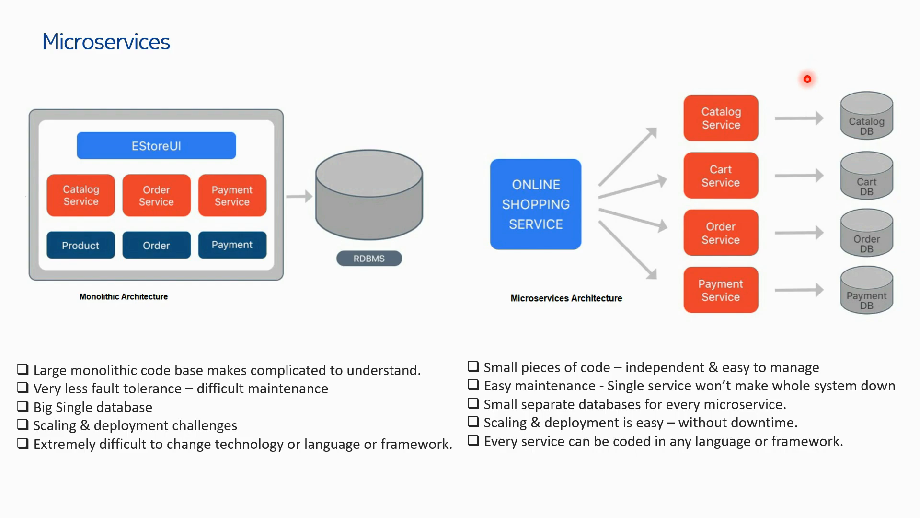
{"action": "mouse_move", "coordinate": [736, 455]}
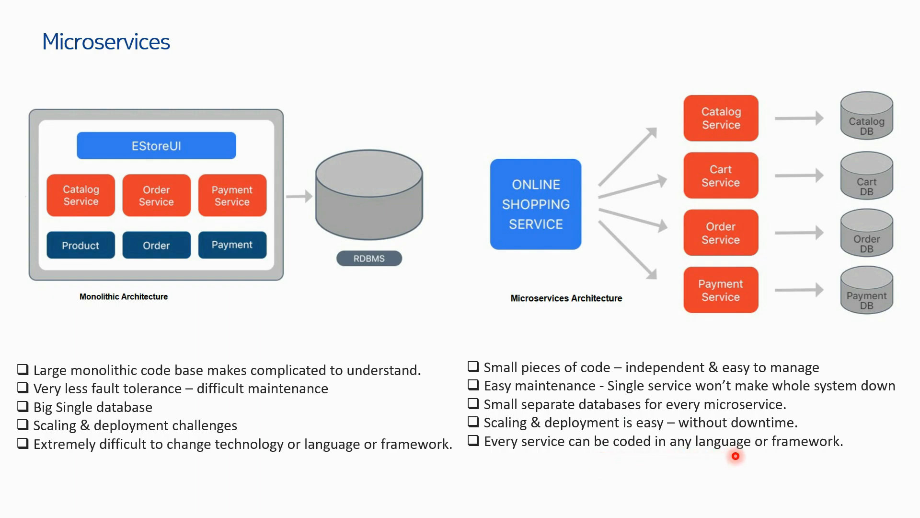
{"action": "mouse_move", "coordinate": [737, 271]}
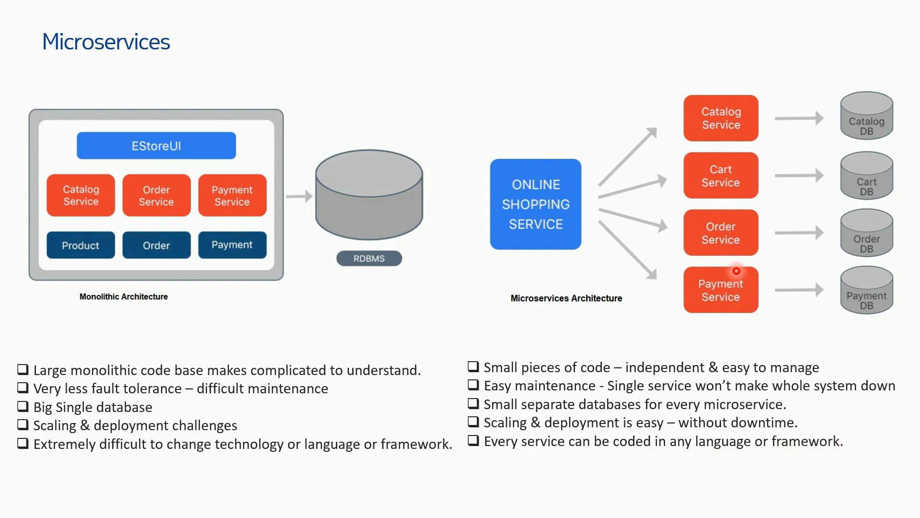
{"action": "mouse_move", "coordinate": [653, 171]}
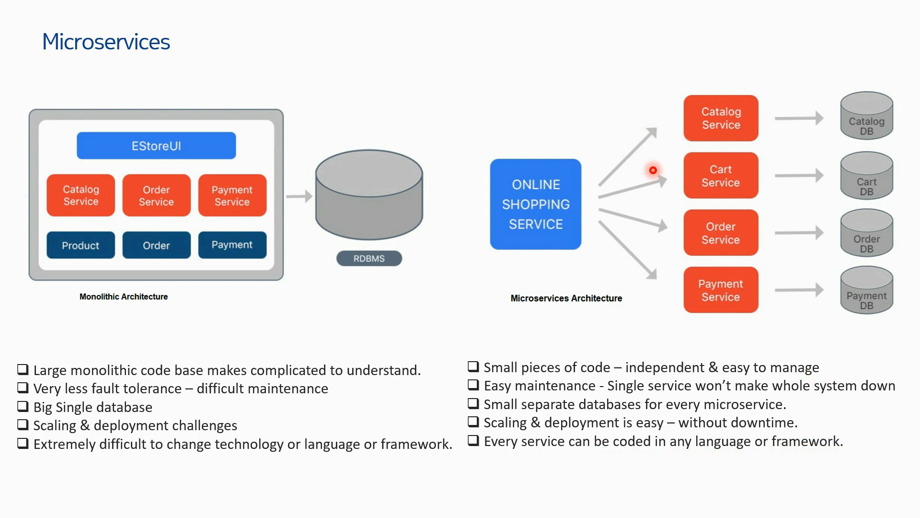
{"action": "mouse_move", "coordinate": [717, 96]}
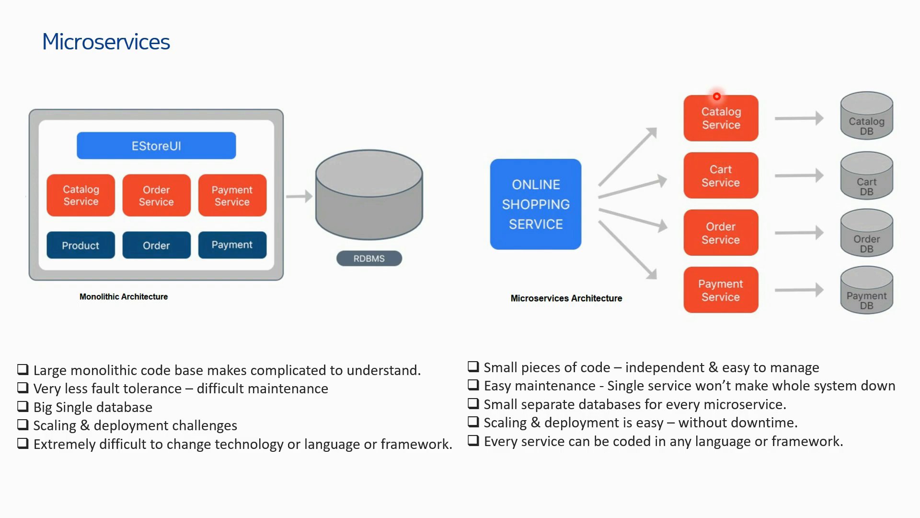
{"action": "mouse_move", "coordinate": [734, 319]}
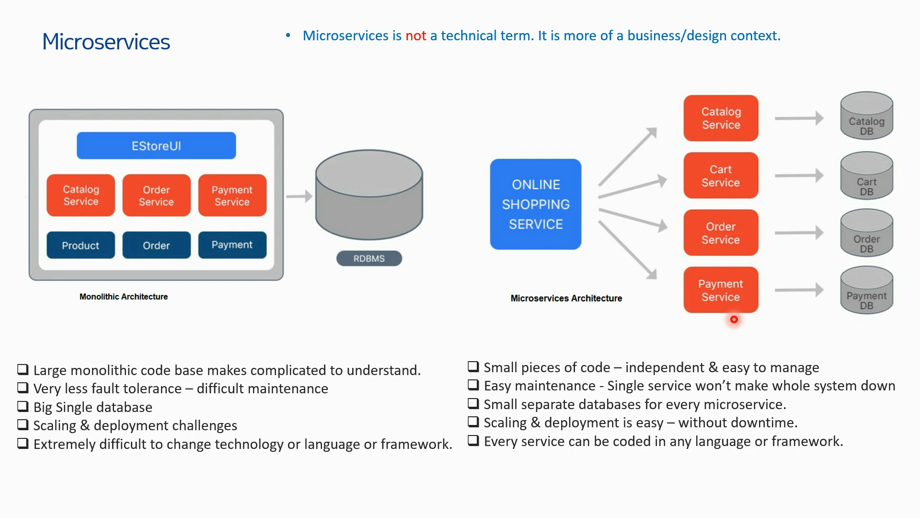
{"action": "mouse_move", "coordinate": [746, 225]}
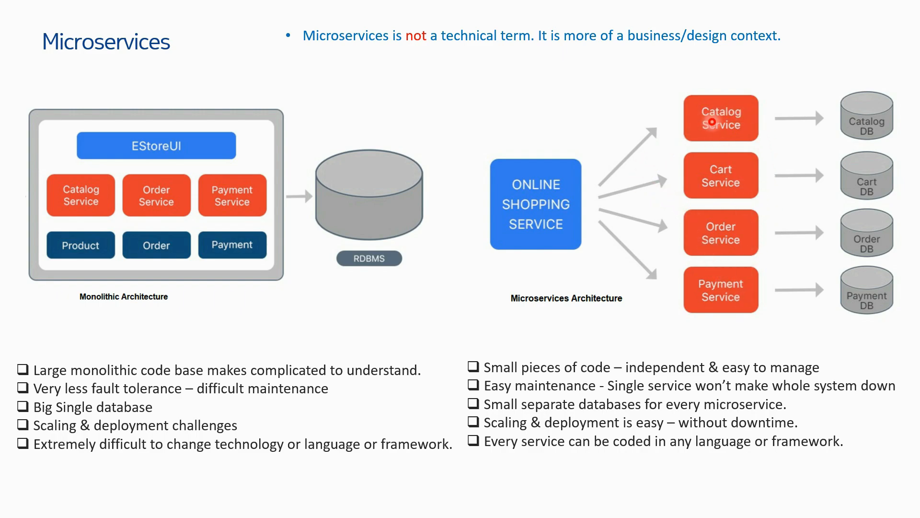
{"action": "mouse_move", "coordinate": [758, 284]}
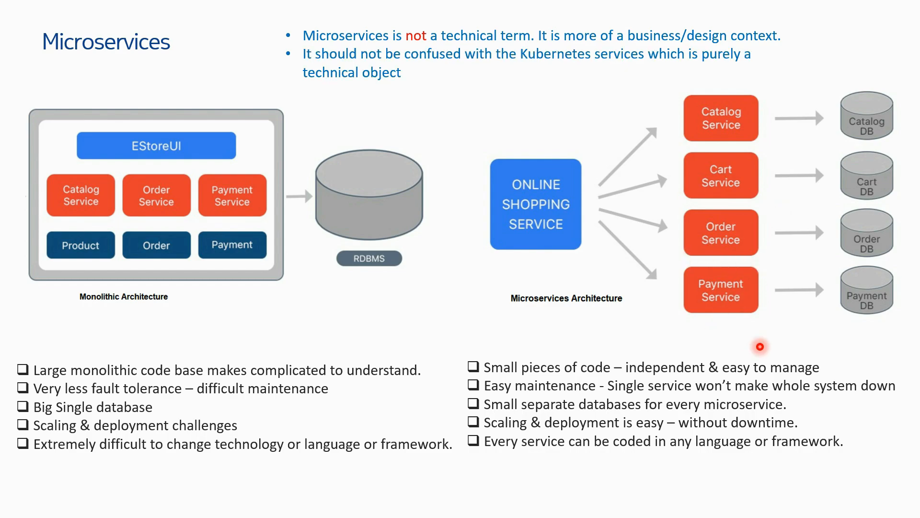
{"action": "mouse_move", "coordinate": [627, 60]}
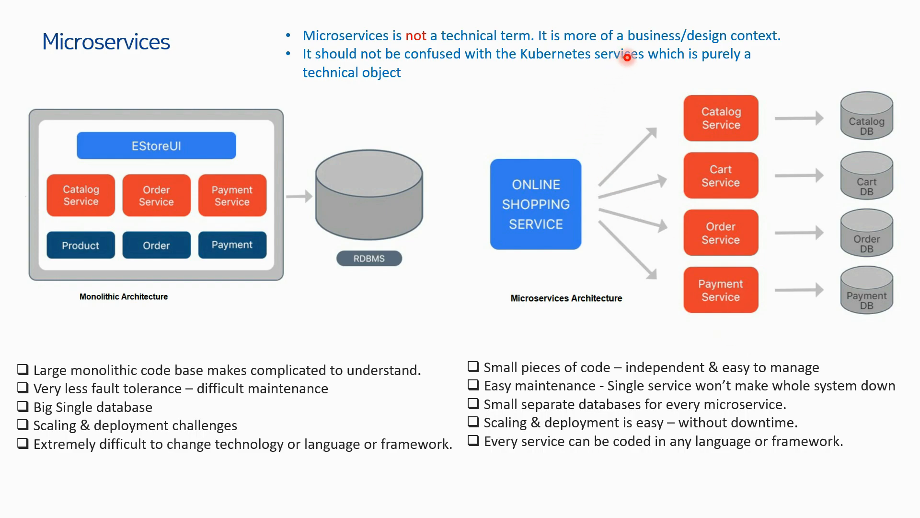
{"action": "mouse_move", "coordinate": [358, 82]}
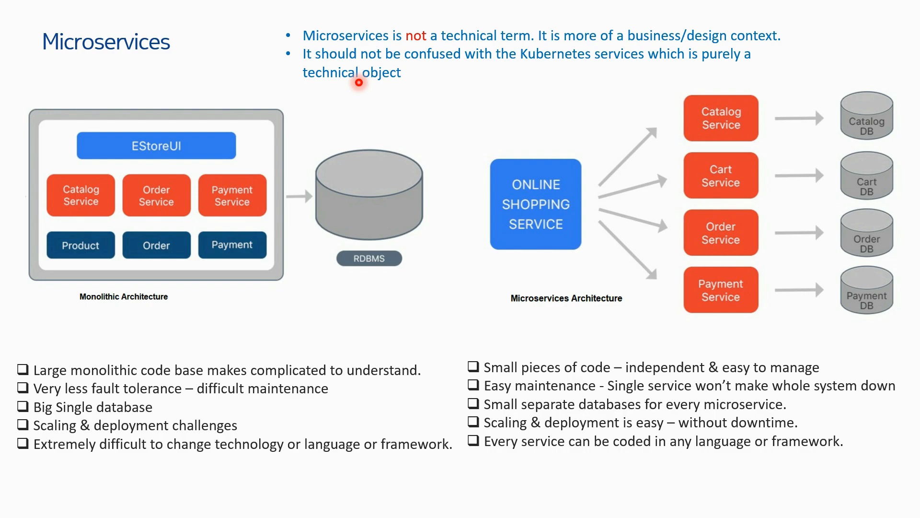
{"action": "mouse_move", "coordinate": [355, 80]}
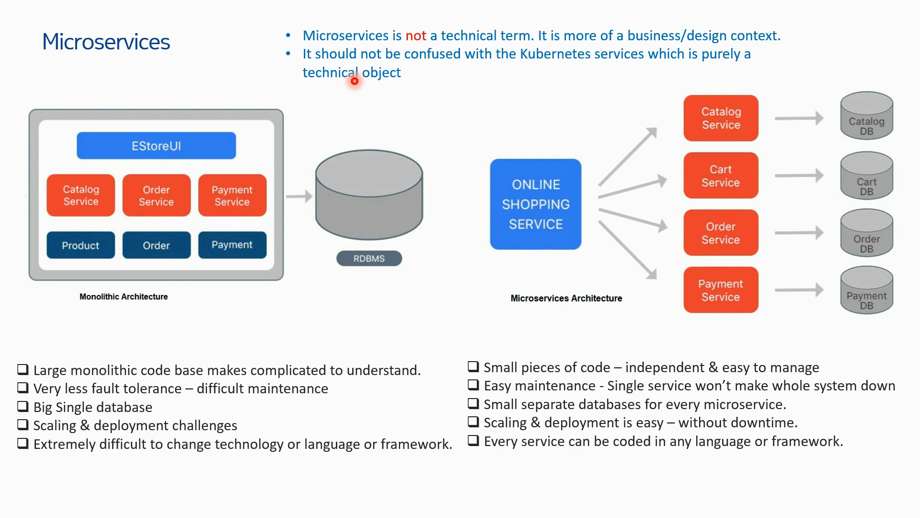
{"action": "mouse_move", "coordinate": [473, 108]}
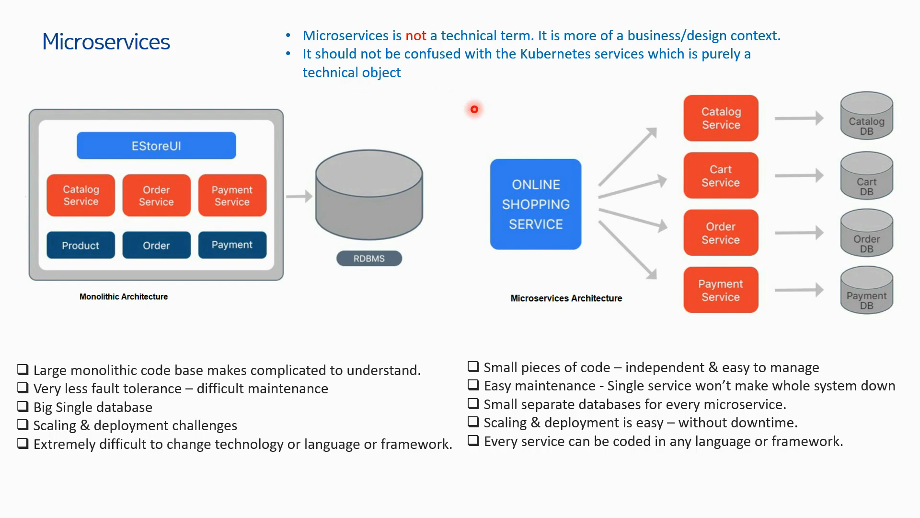
{"action": "mouse_move", "coordinate": [552, 114]}
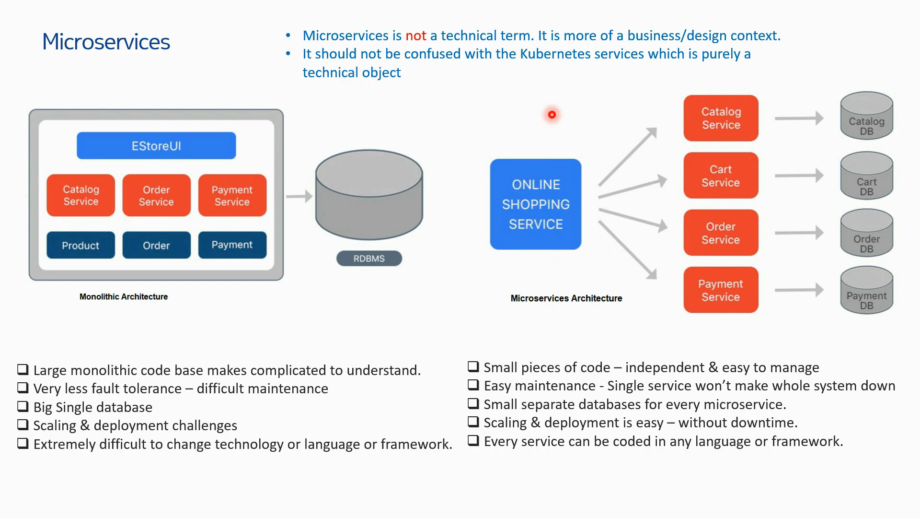
{"action": "mouse_move", "coordinate": [632, 155]}
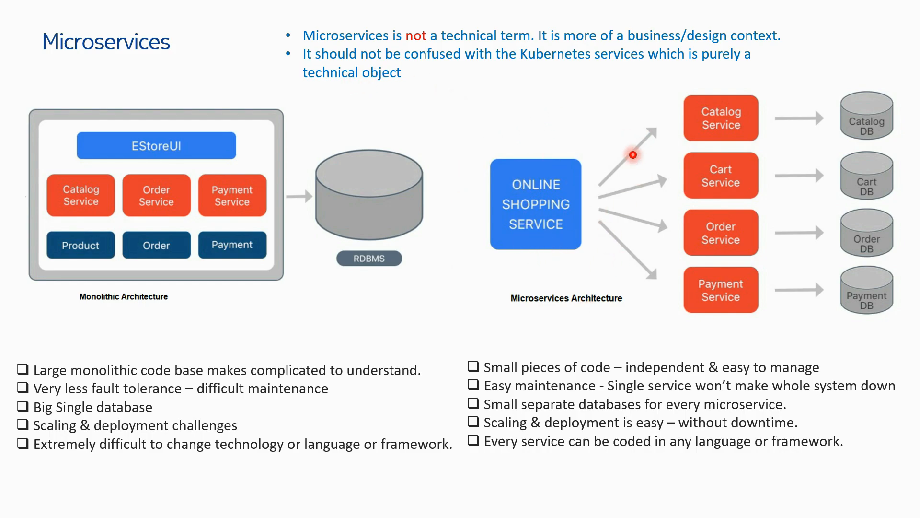
{"action": "mouse_move", "coordinate": [699, 328]}
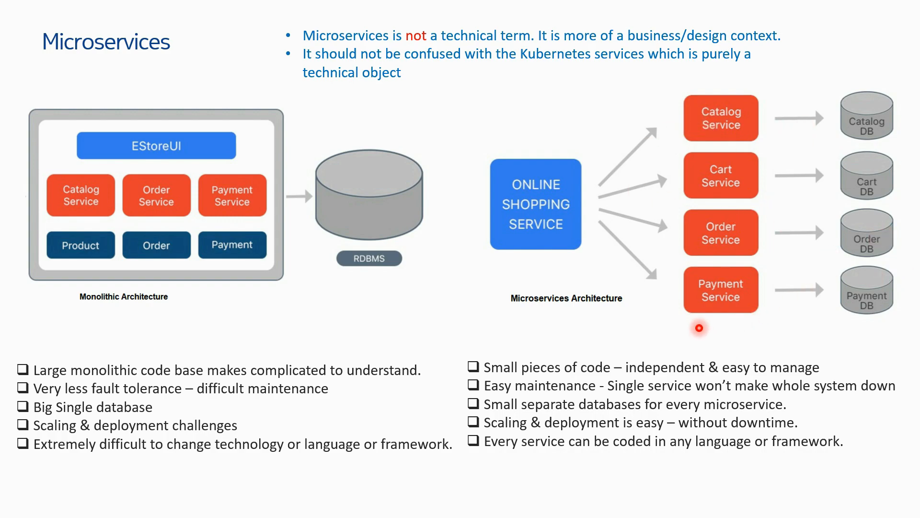
{"action": "mouse_move", "coordinate": [813, 134]}
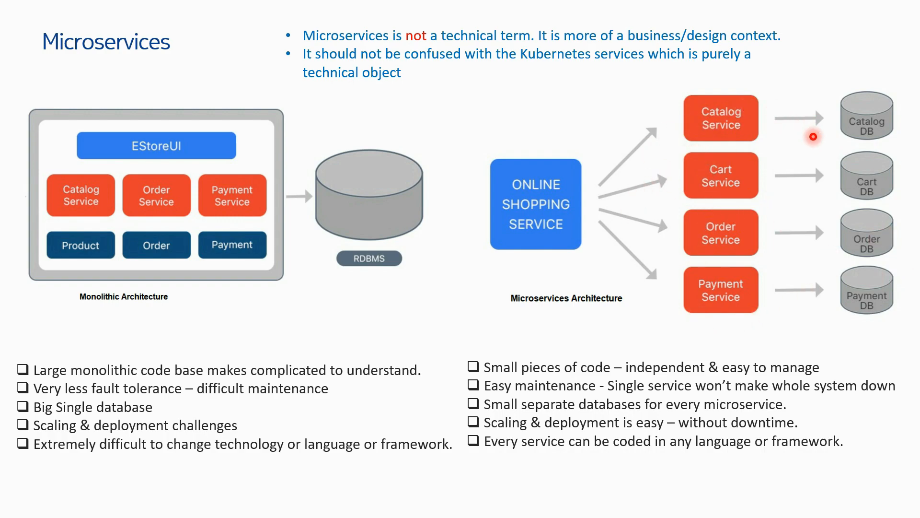
{"action": "mouse_move", "coordinate": [785, 248]}
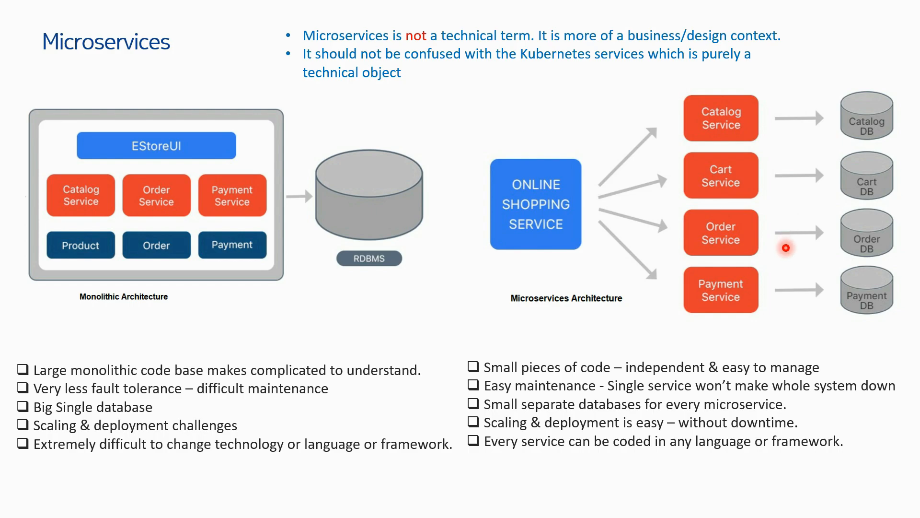
{"action": "mouse_move", "coordinate": [771, 178]}
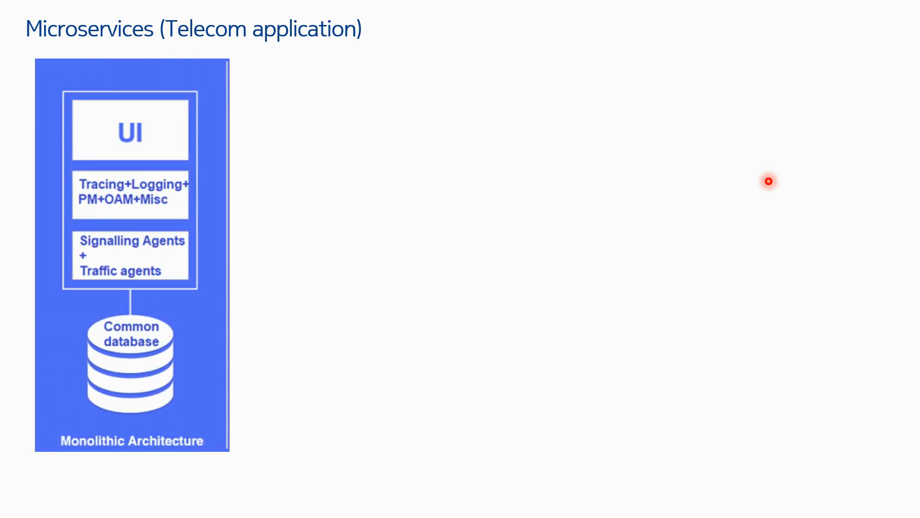
{"action": "mouse_move", "coordinate": [134, 150]}
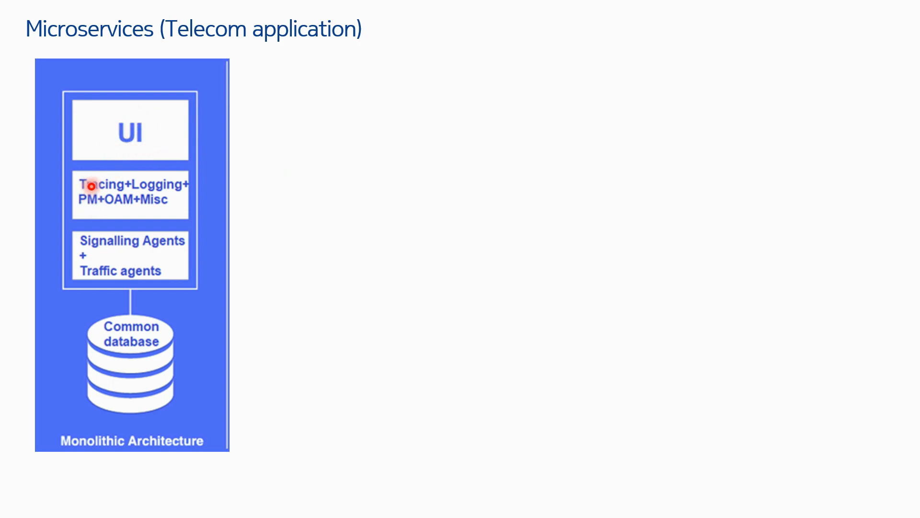
{"action": "mouse_move", "coordinate": [121, 218]}
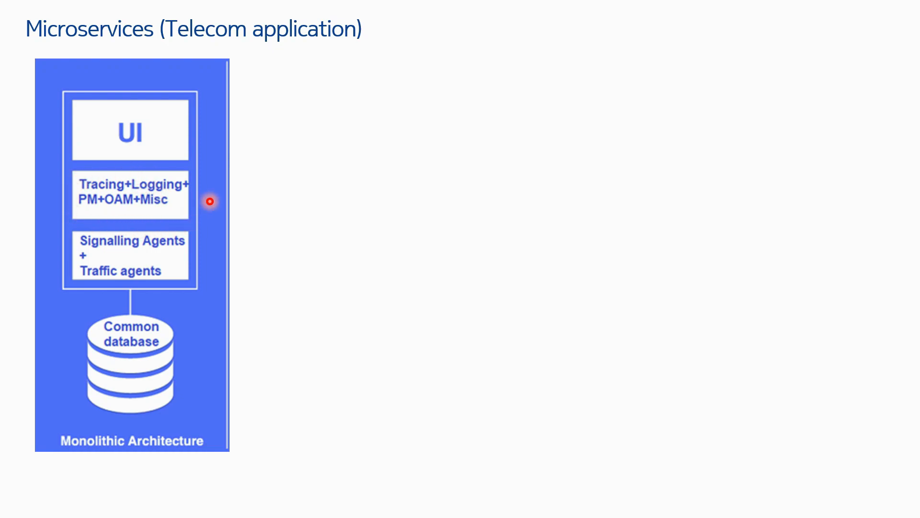
{"action": "mouse_move", "coordinate": [106, 272]}
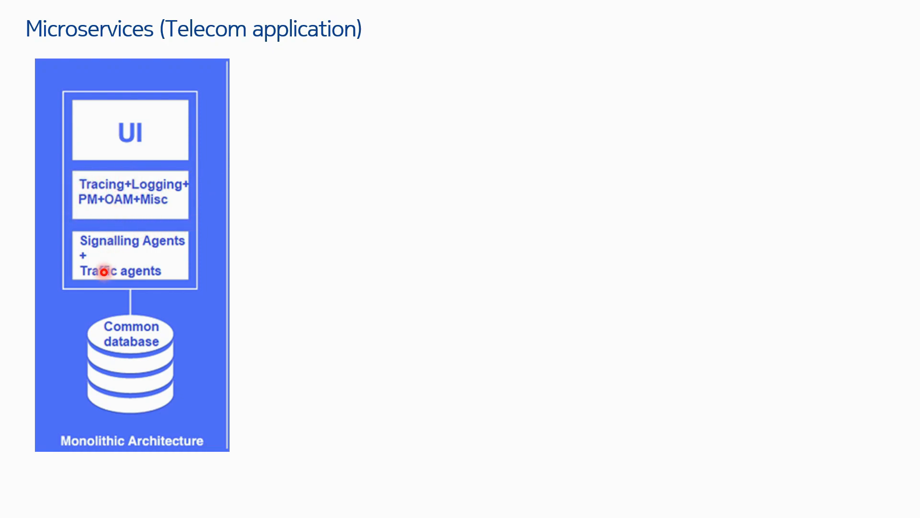
{"action": "mouse_move", "coordinate": [98, 267]}
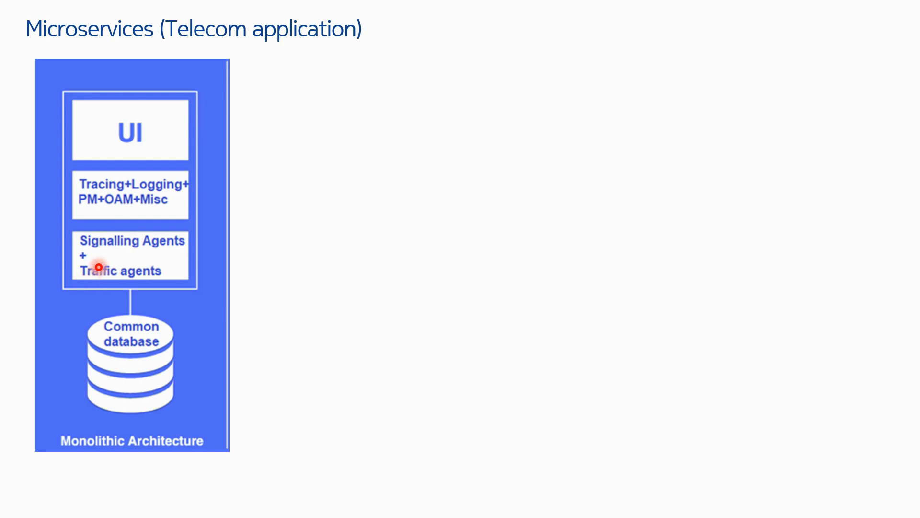
{"action": "mouse_move", "coordinate": [172, 276]}
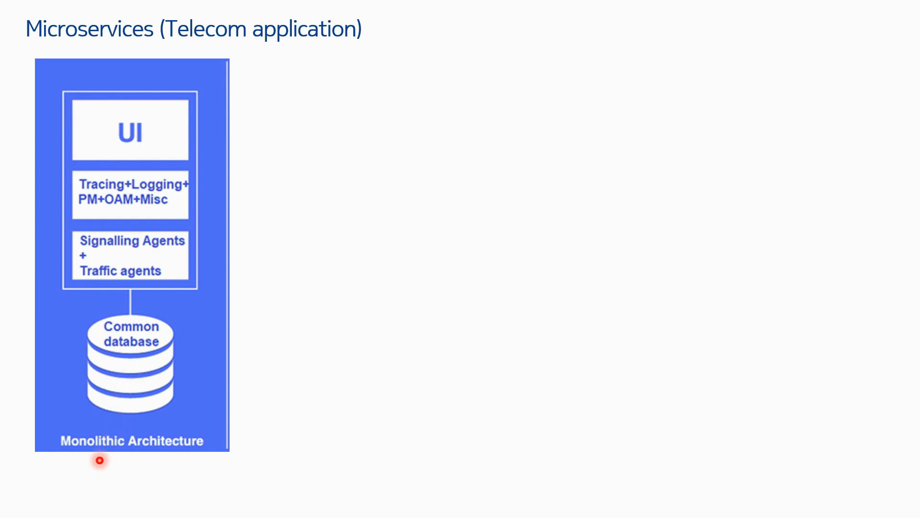
{"action": "mouse_move", "coordinate": [170, 218]}
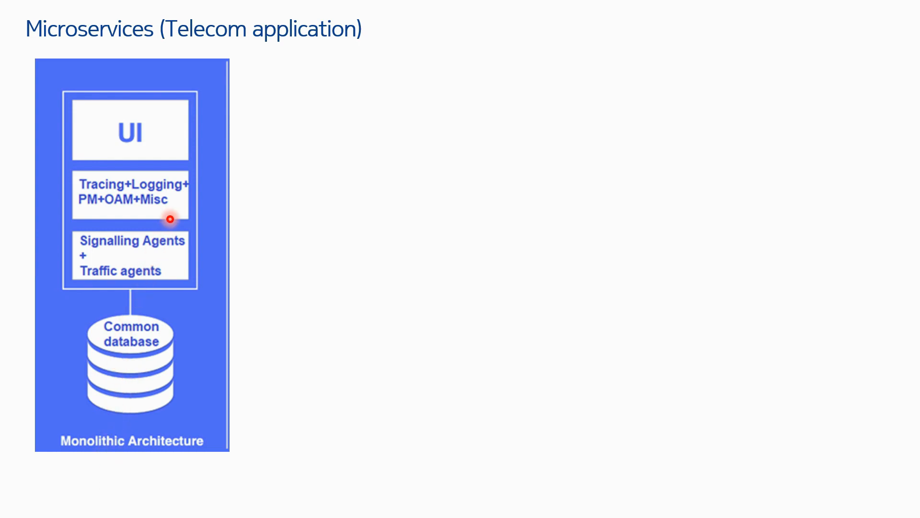
{"action": "mouse_move", "coordinate": [2, 322]}
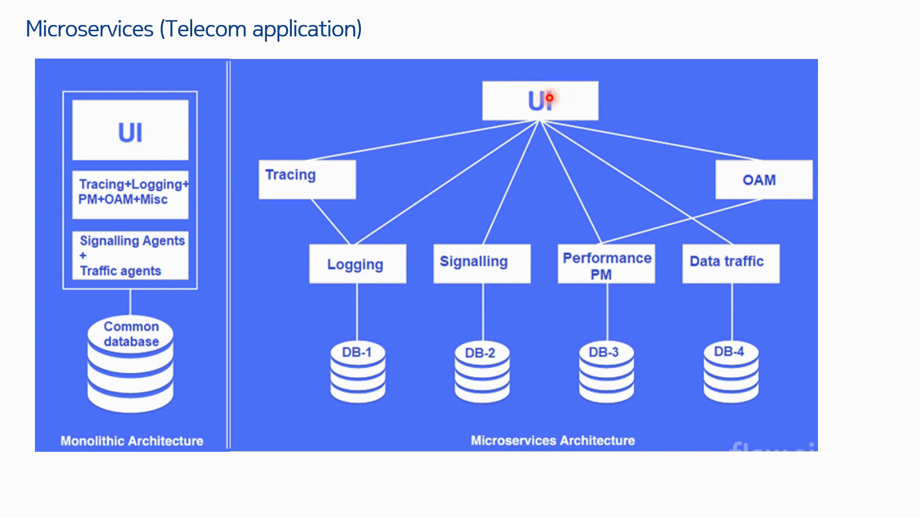
{"action": "mouse_move", "coordinate": [541, 134]}
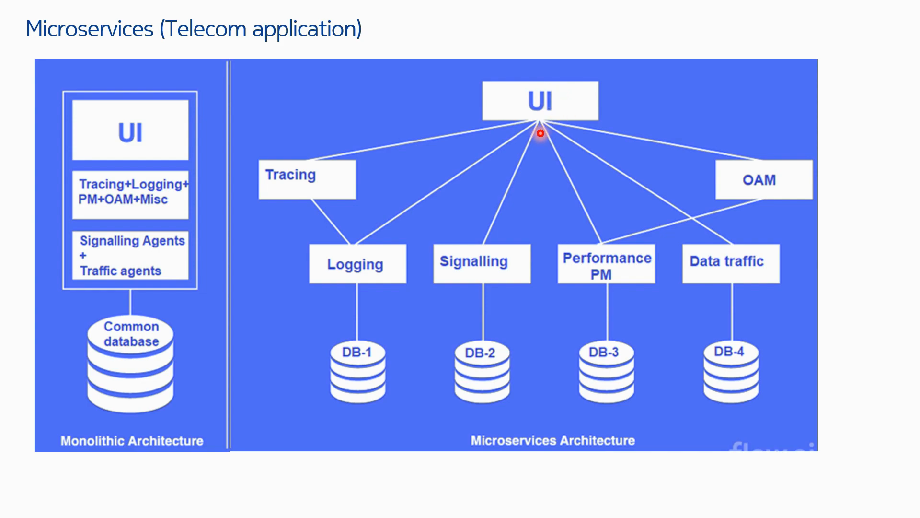
{"action": "mouse_move", "coordinate": [296, 167]}
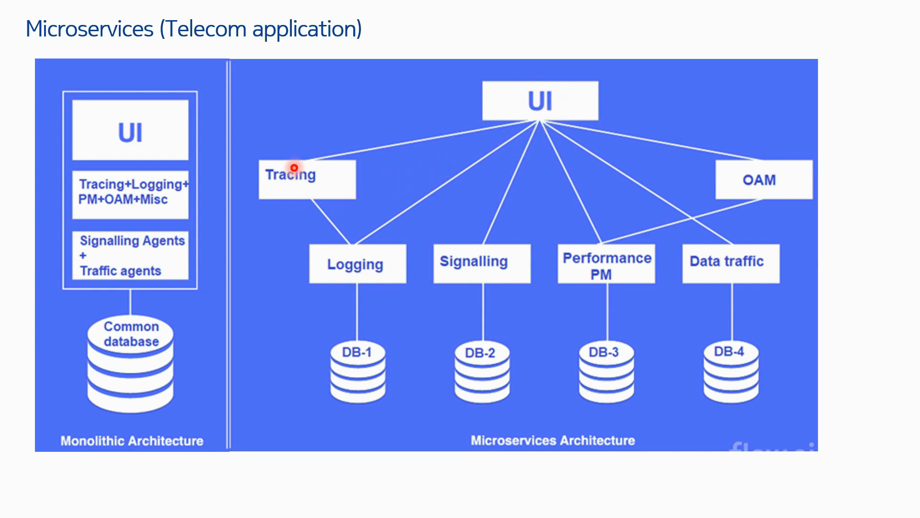
{"action": "mouse_move", "coordinate": [753, 175]}
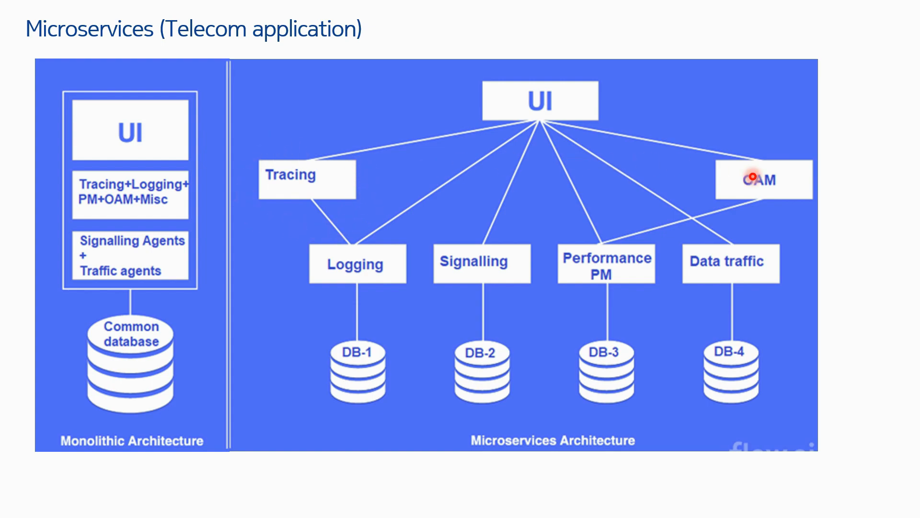
{"action": "mouse_move", "coordinate": [784, 173]}
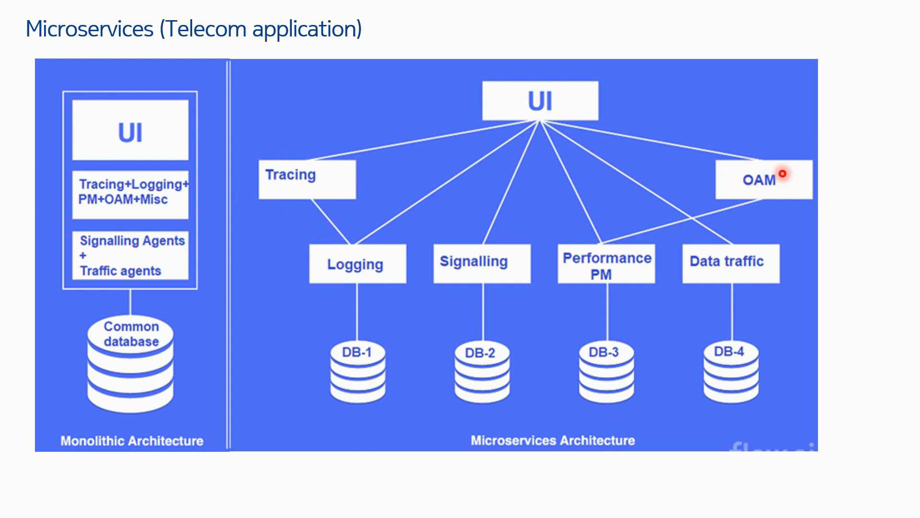
{"action": "mouse_move", "coordinate": [702, 172]}
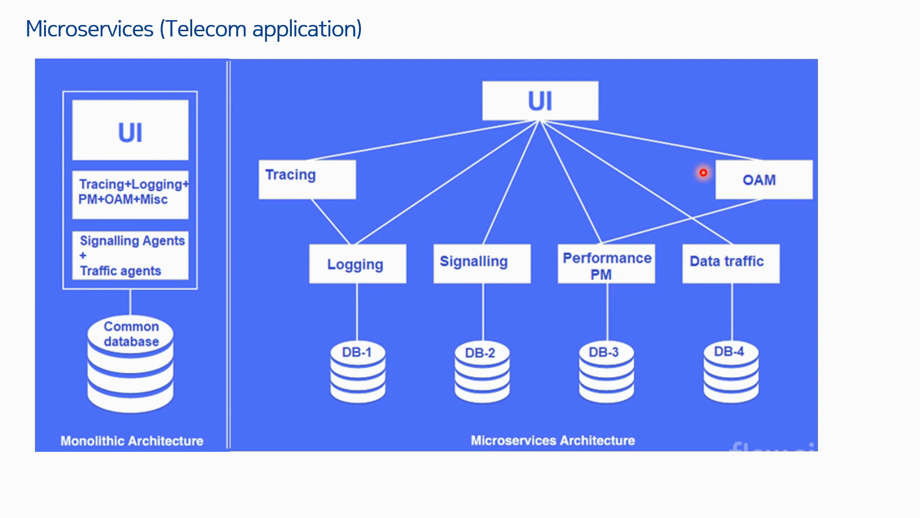
{"action": "mouse_move", "coordinate": [761, 190]}
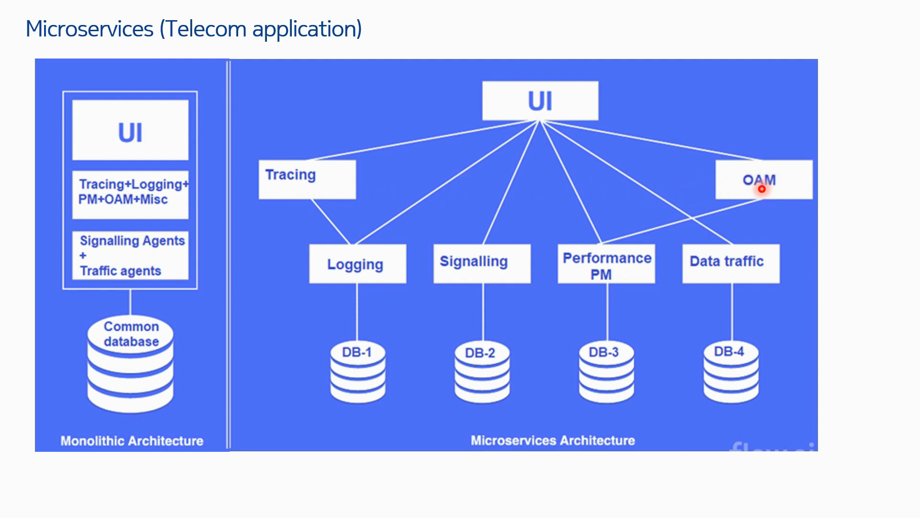
{"action": "mouse_move", "coordinate": [620, 263]}
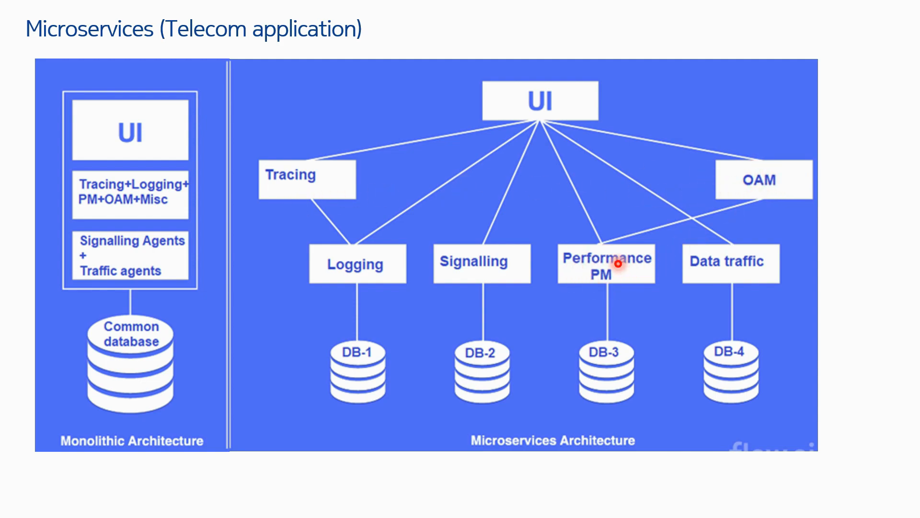
{"action": "mouse_move", "coordinate": [475, 270]}
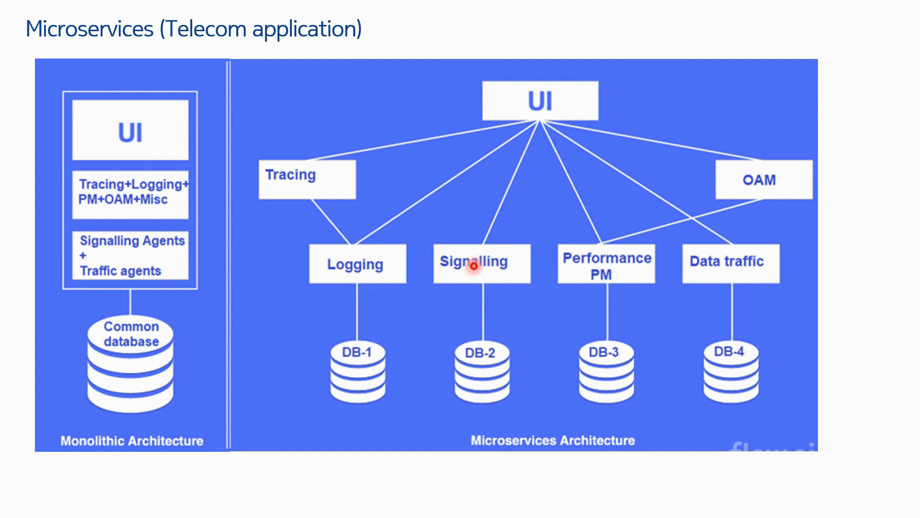
{"action": "mouse_move", "coordinate": [353, 260]}
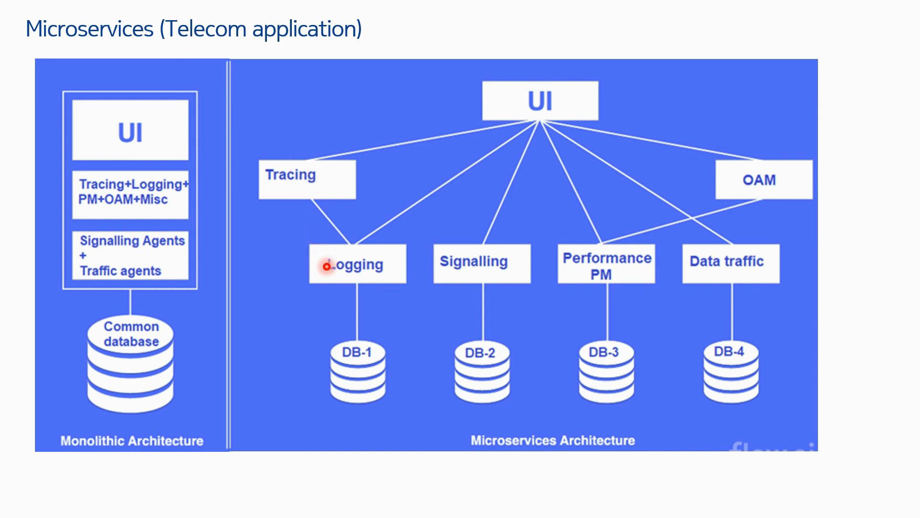
{"action": "mouse_move", "coordinate": [728, 266]}
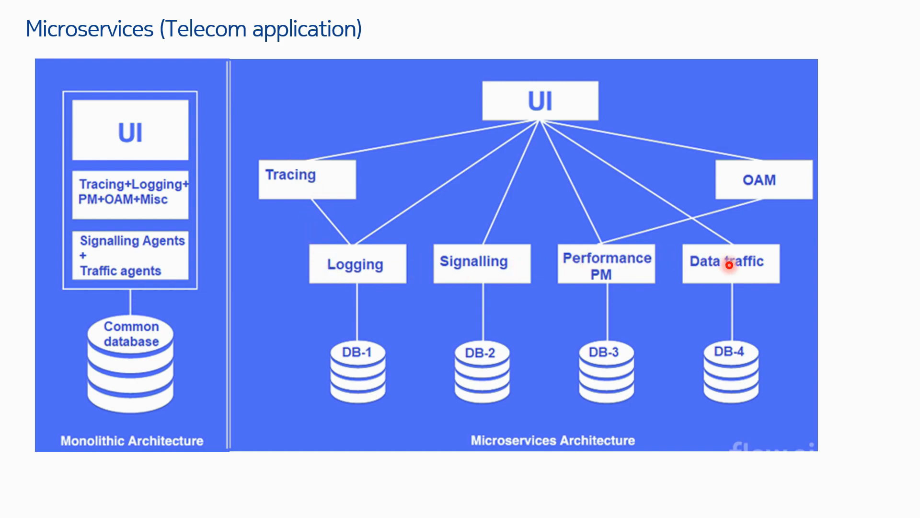
{"action": "mouse_move", "coordinate": [358, 322]}
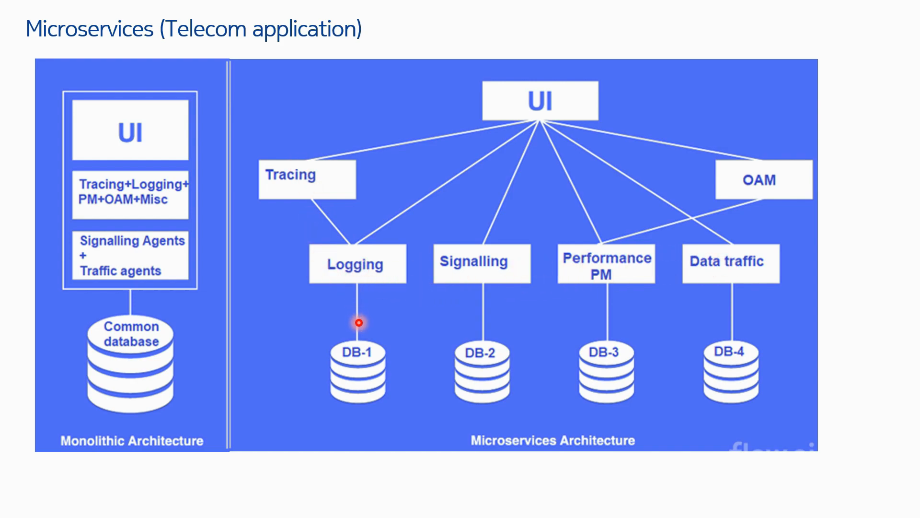
{"action": "mouse_move", "coordinate": [752, 317]}
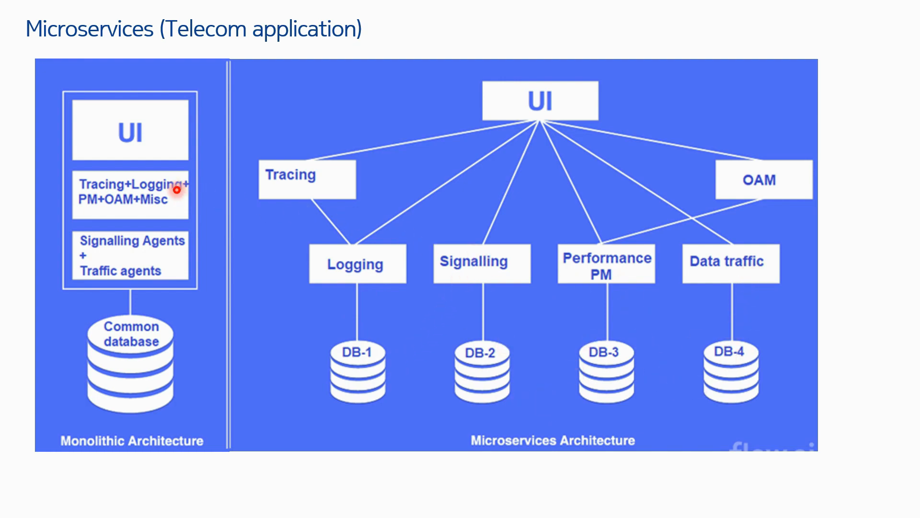
{"action": "mouse_move", "coordinate": [154, 445]}
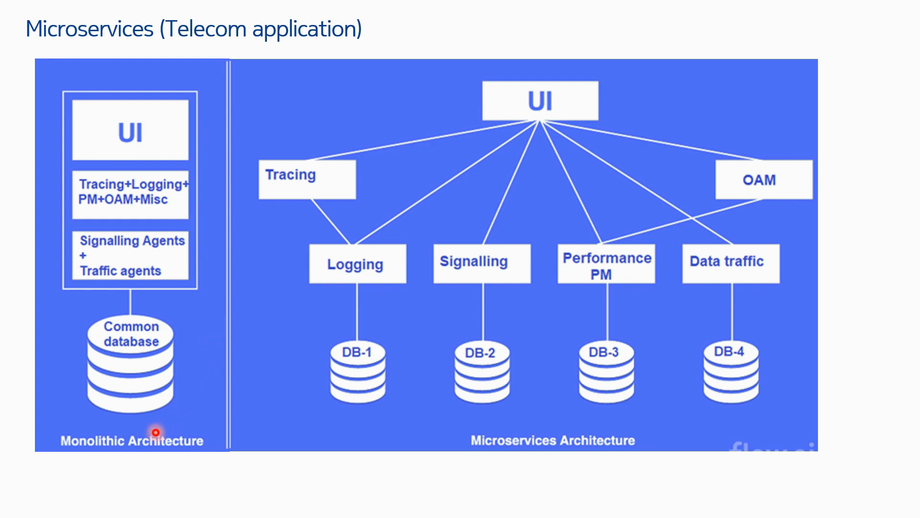
{"action": "mouse_move", "coordinate": [581, 364]}
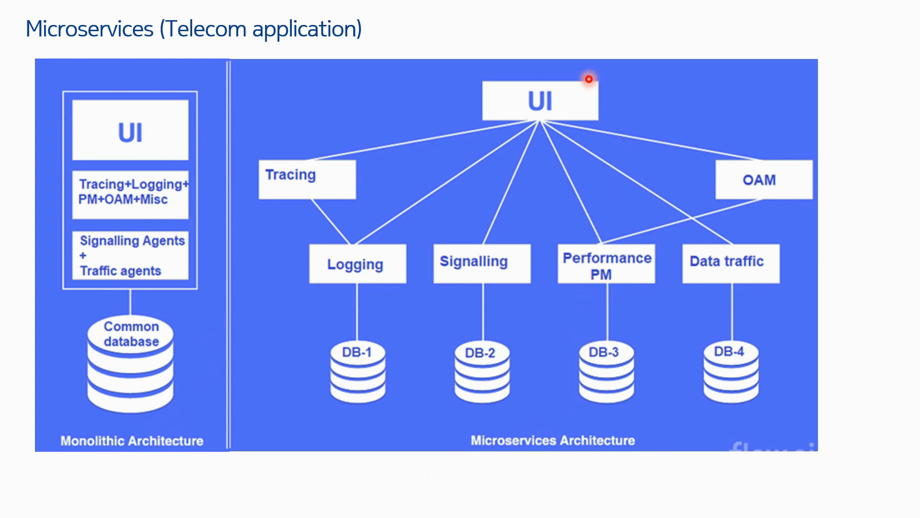
{"action": "mouse_move", "coordinate": [406, 301]}
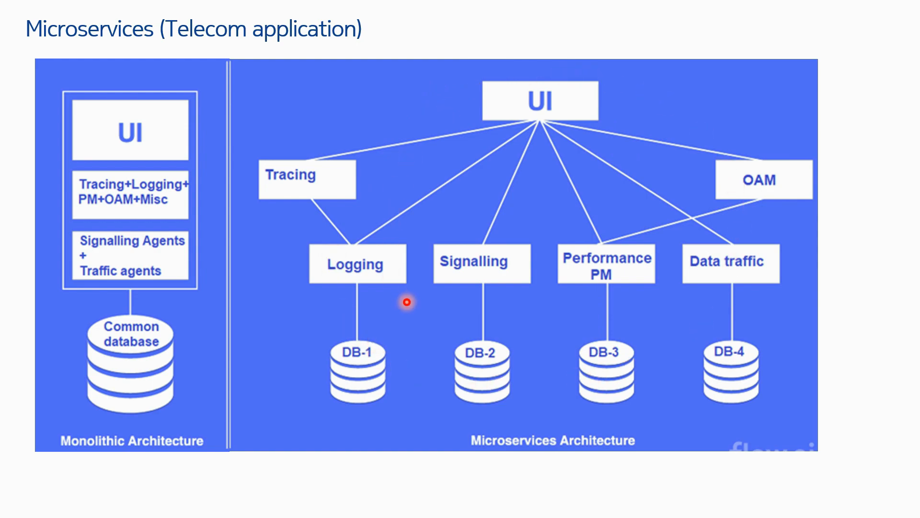
{"action": "mouse_move", "coordinate": [307, 165]}
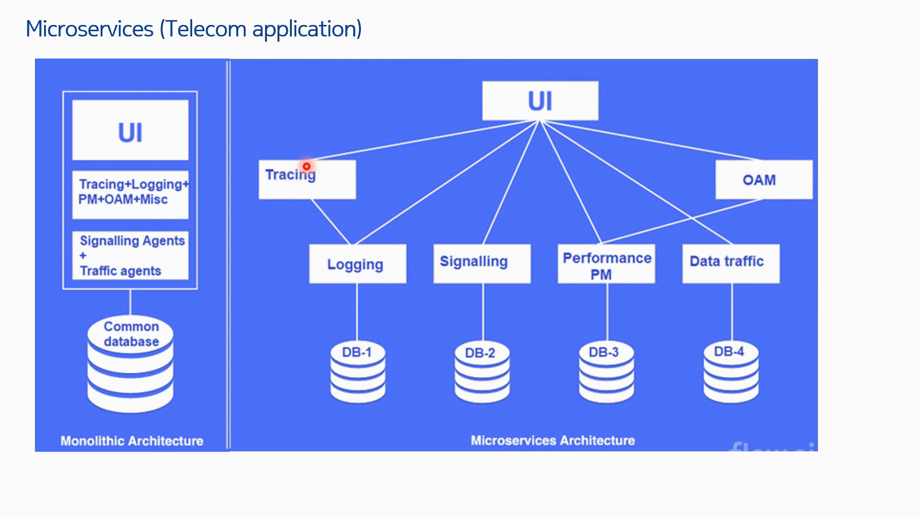
{"action": "mouse_move", "coordinate": [373, 100]}
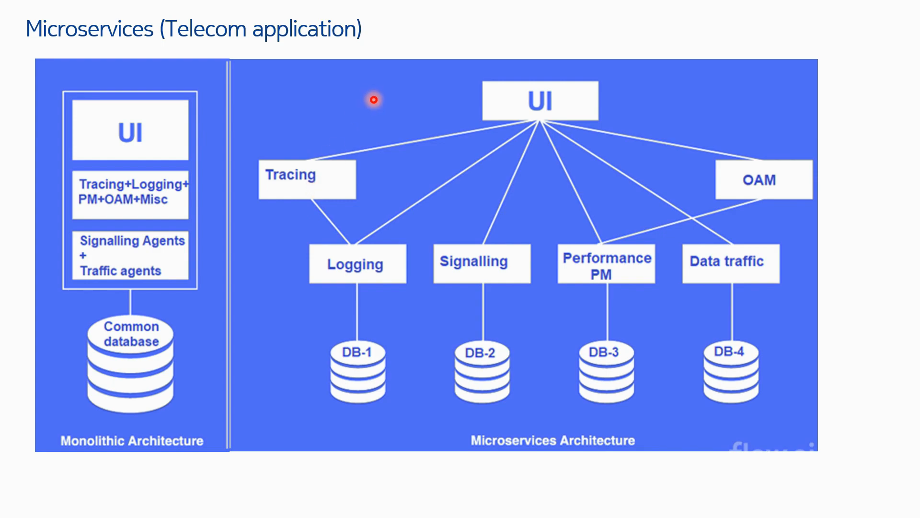
{"action": "mouse_move", "coordinate": [780, 152]}
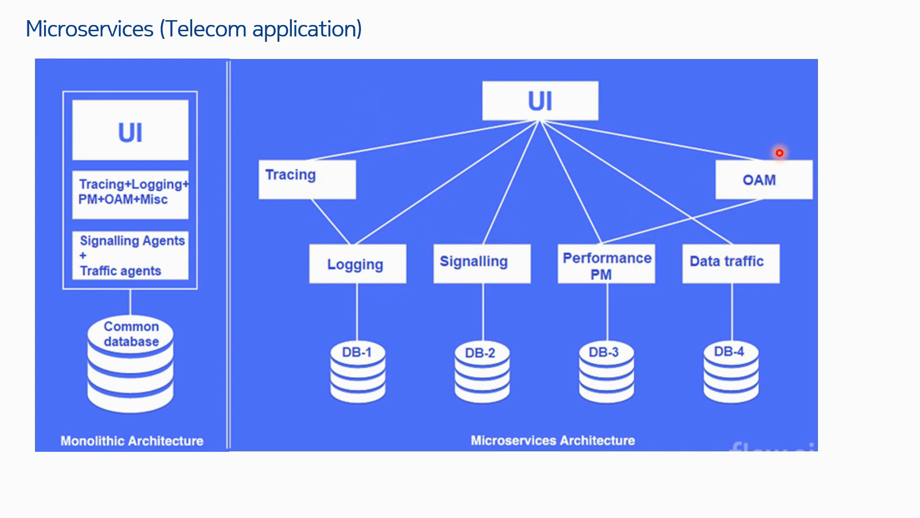
{"action": "mouse_move", "coordinate": [335, 374]}
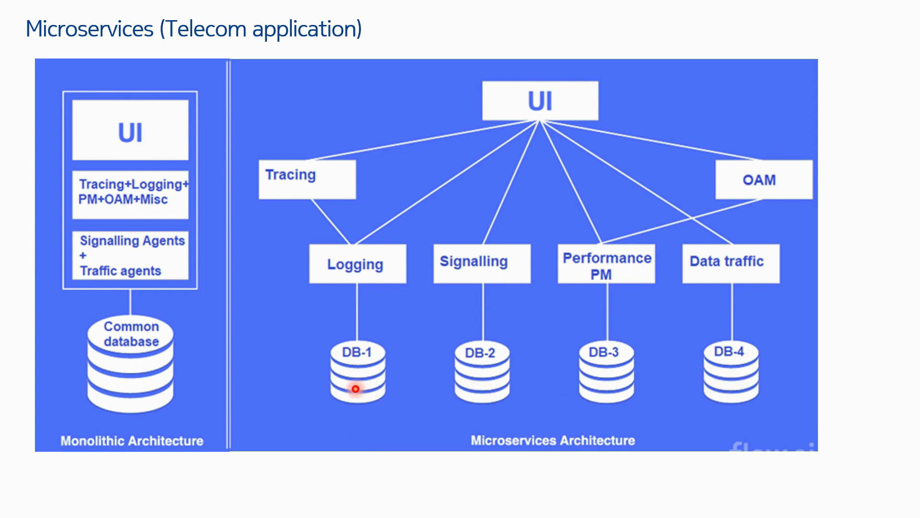
{"action": "mouse_move", "coordinate": [402, 187]}
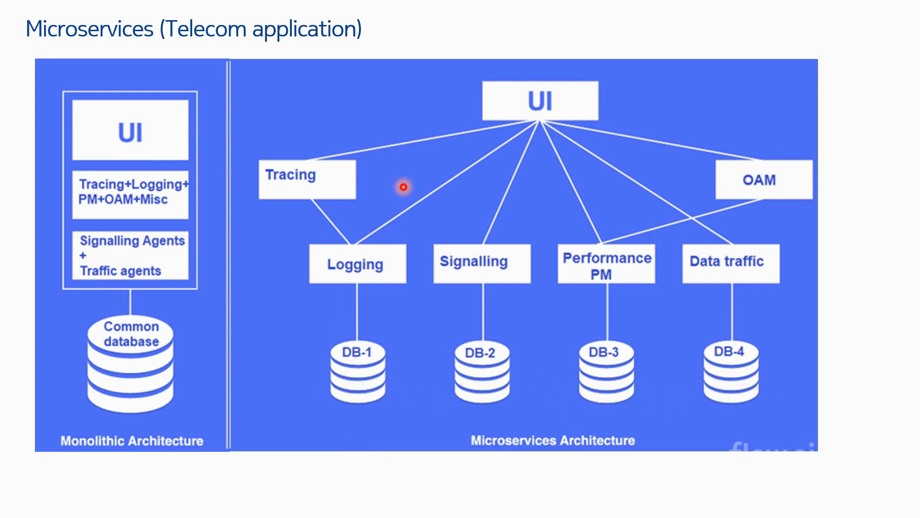